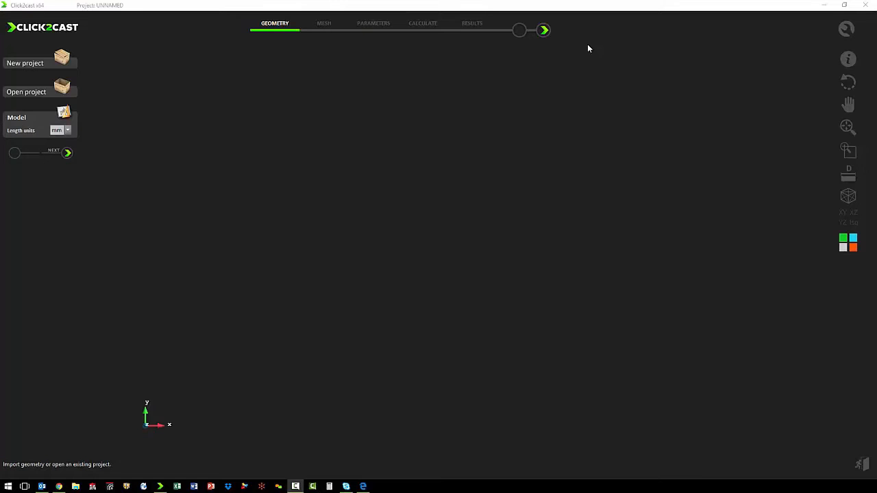
pyautogui.moveTo(531, 153)
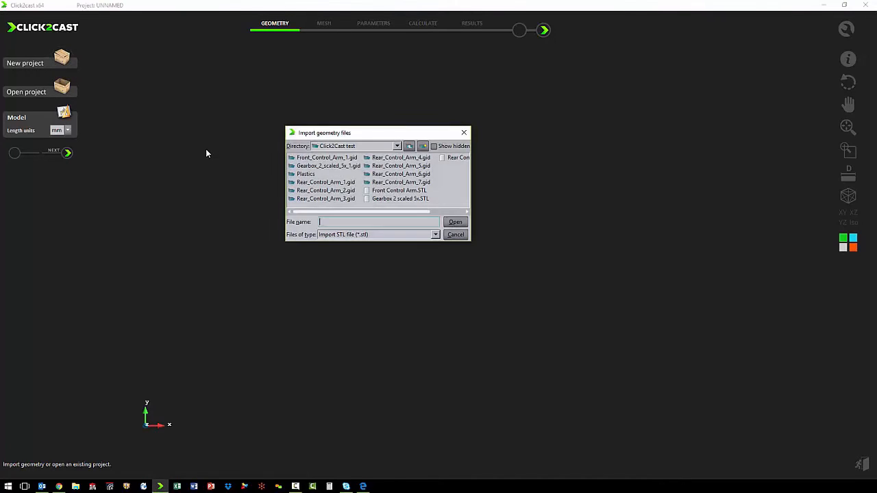
pyautogui.moveTo(443, 170)
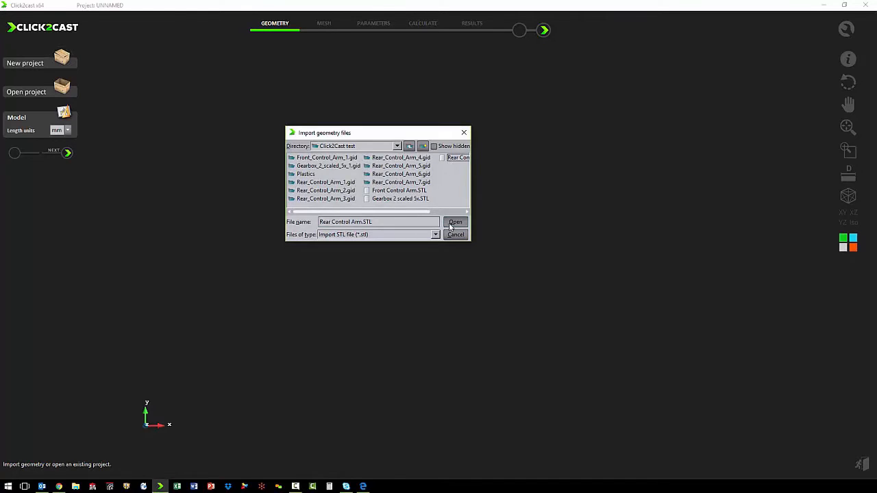
# Import Rear_Control_Arm.STL as the geometry of a new Click2Cast project.
pyautogui.click(455, 222)
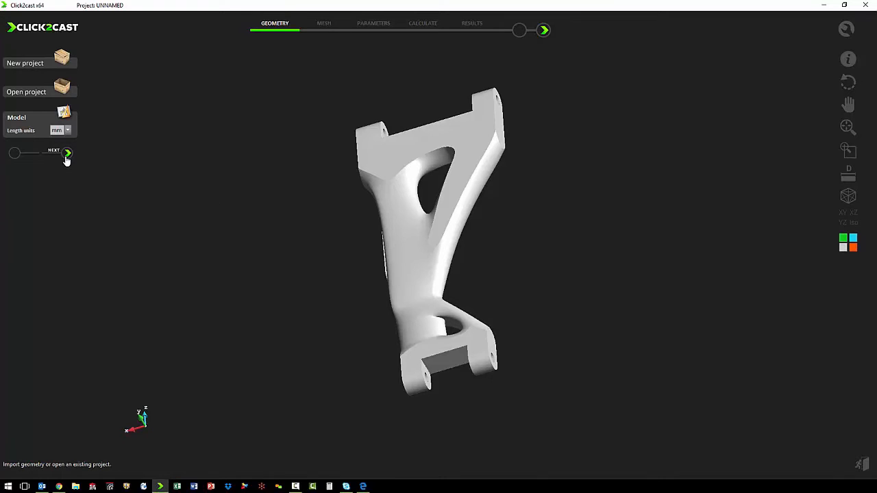
pyautogui.moveTo(287, 164)
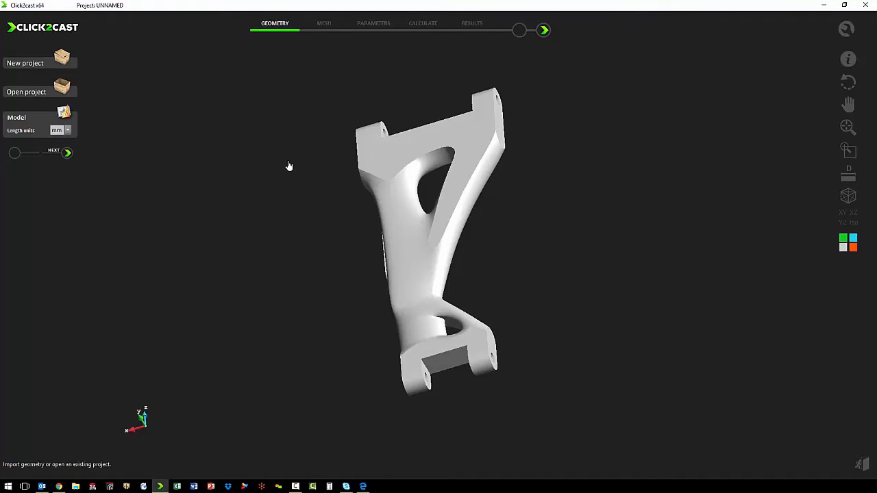
# Advance to the Mesh stage and set the ingate to Advanced mode with a circular shape.
pyautogui.click(66, 152)
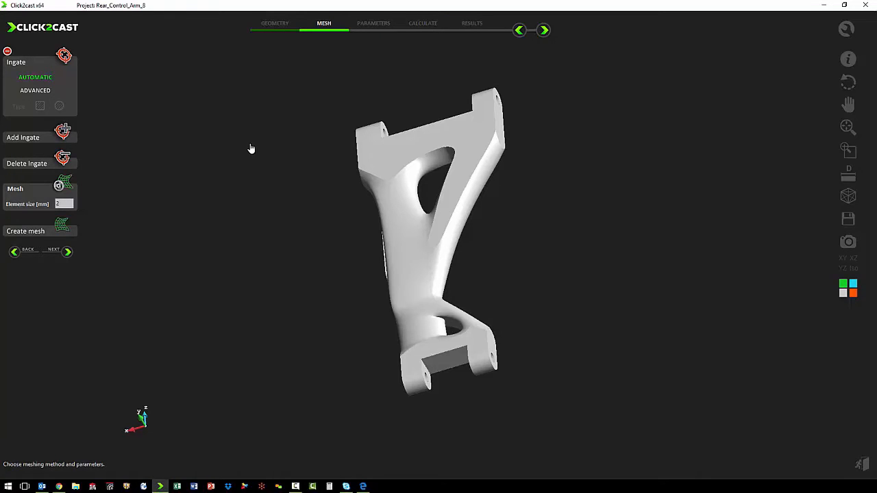
pyautogui.moveTo(170, 145)
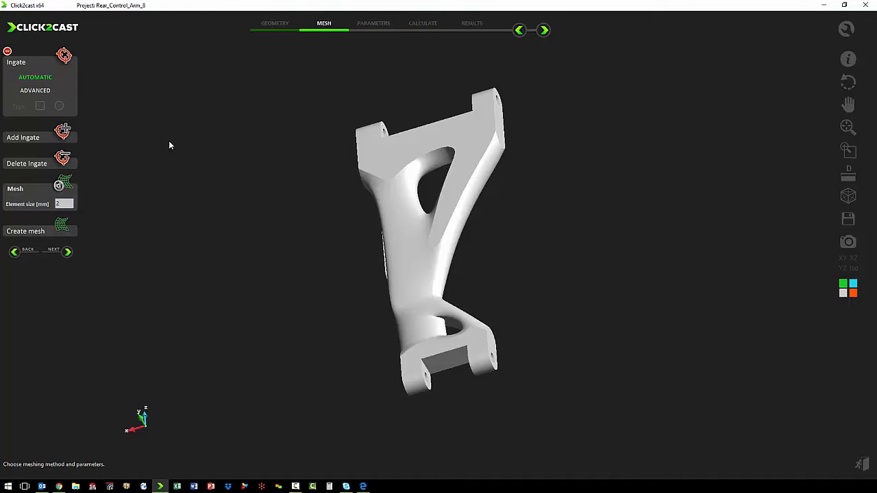
pyautogui.click(36, 91)
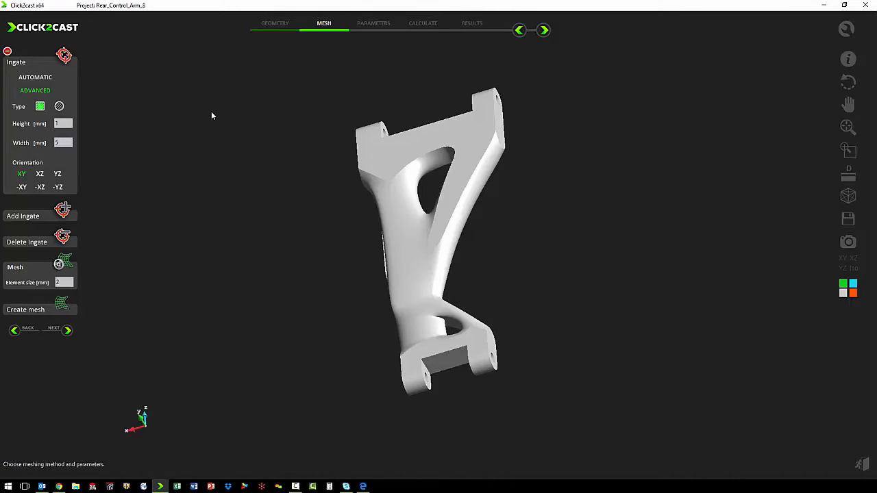
pyautogui.moveTo(104, 143)
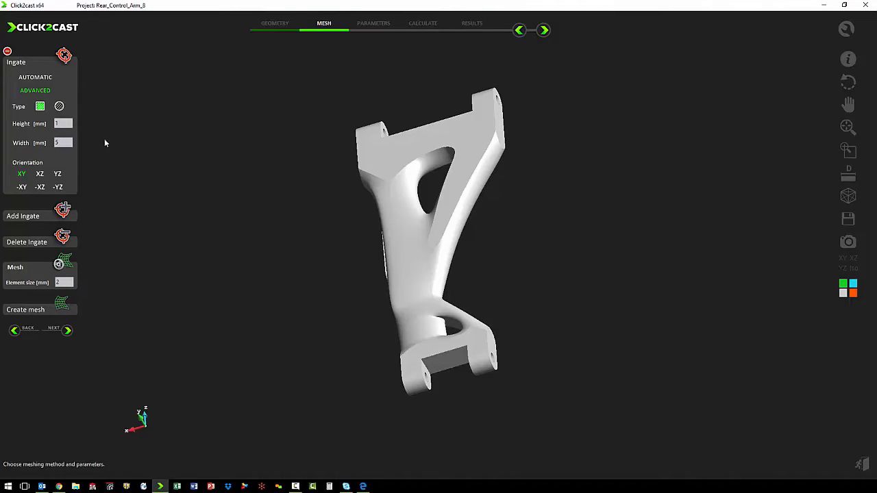
pyautogui.click(59, 107)
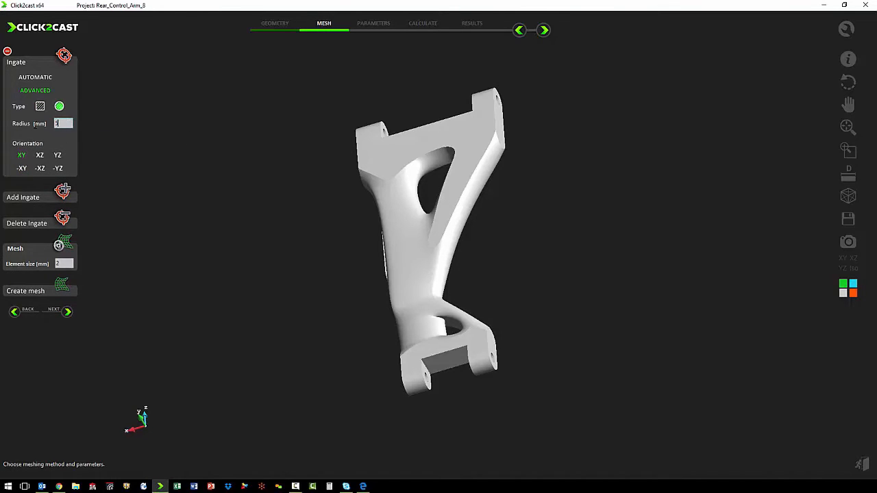
pyautogui.moveTo(124, 181)
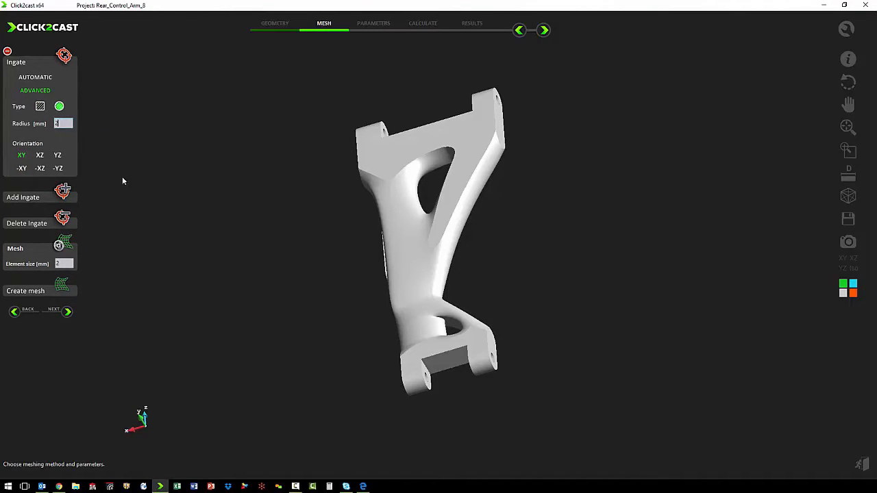
pyautogui.moveTo(167, 202)
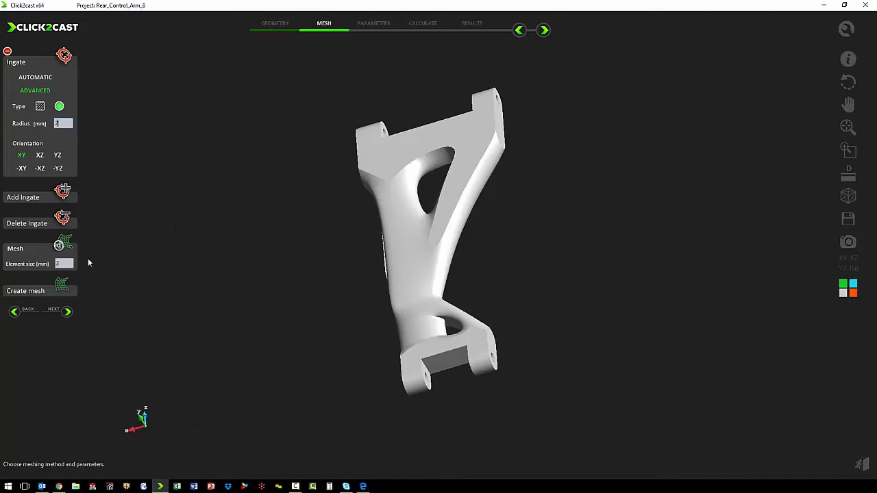
pyautogui.moveTo(22, 154)
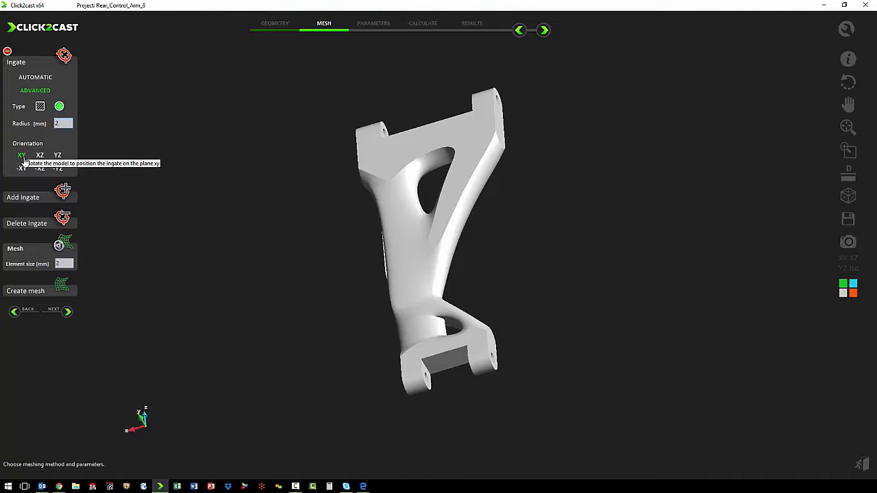
pyautogui.moveTo(260, 170)
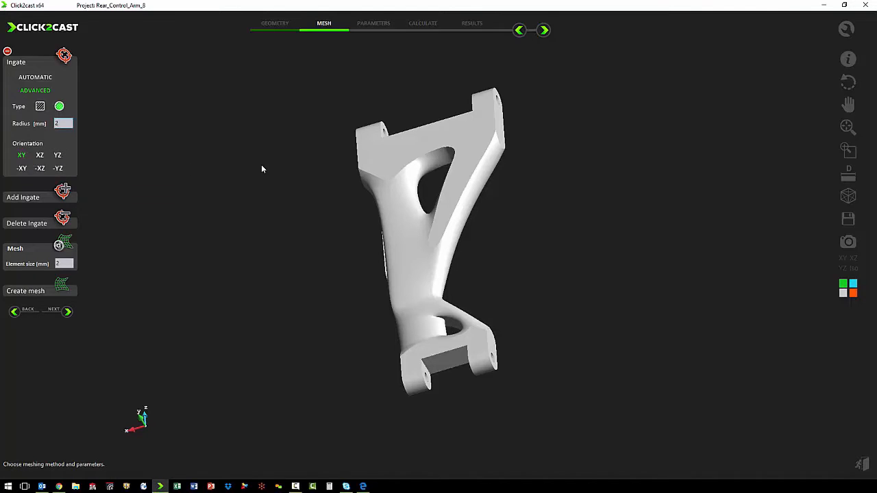
pyautogui.moveTo(52, 220)
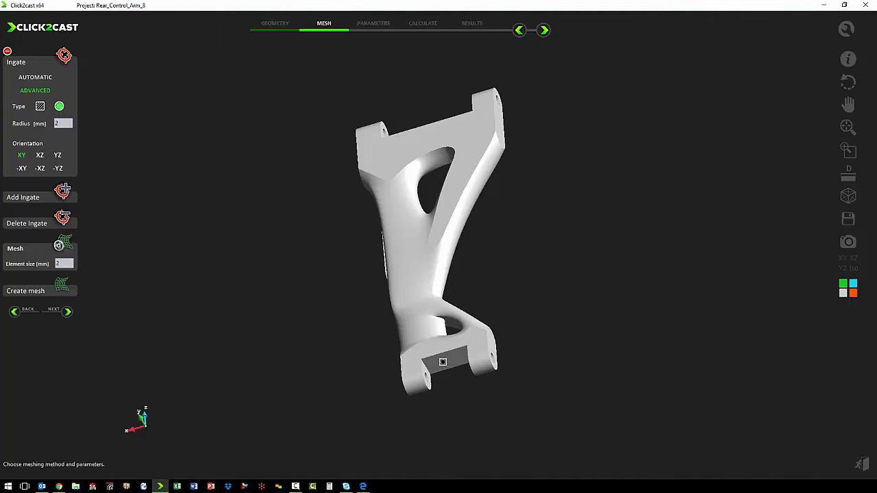
pyautogui.moveTo(256, 329)
pyautogui.write('1')
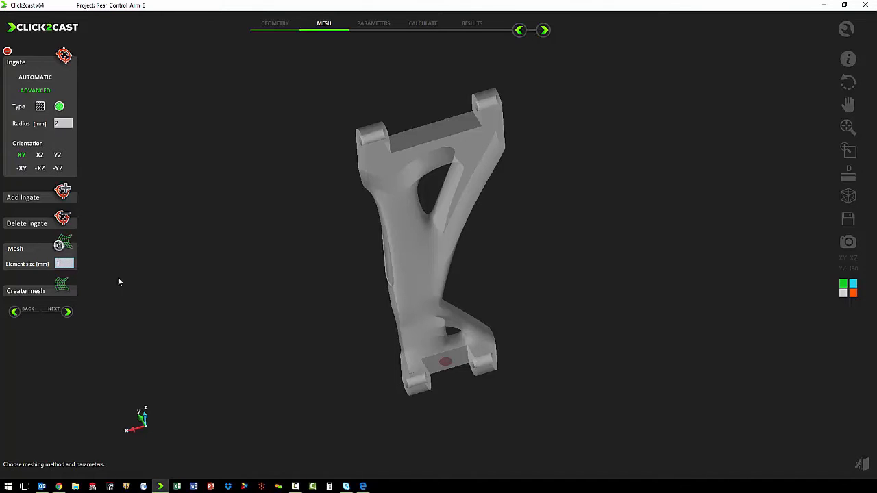
pyautogui.moveTo(146, 275)
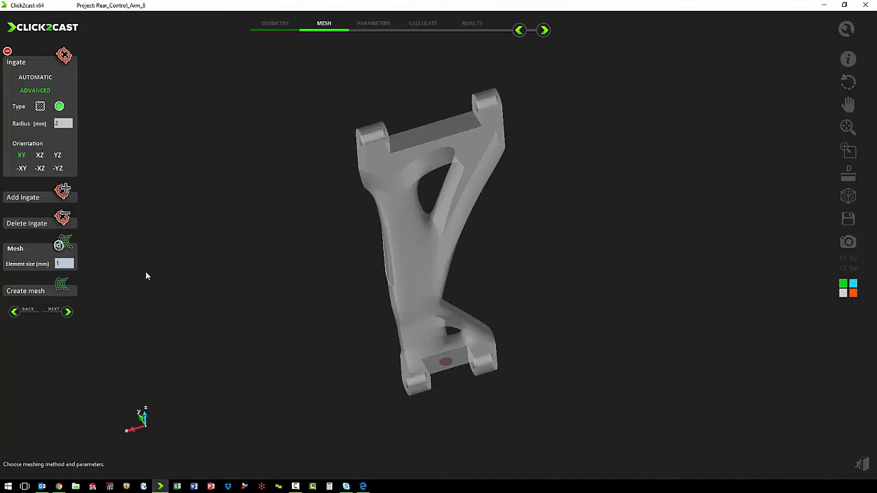
# Generate the mesh for the bracket with the ingate placed on its lower face.
pyautogui.click(24, 290)
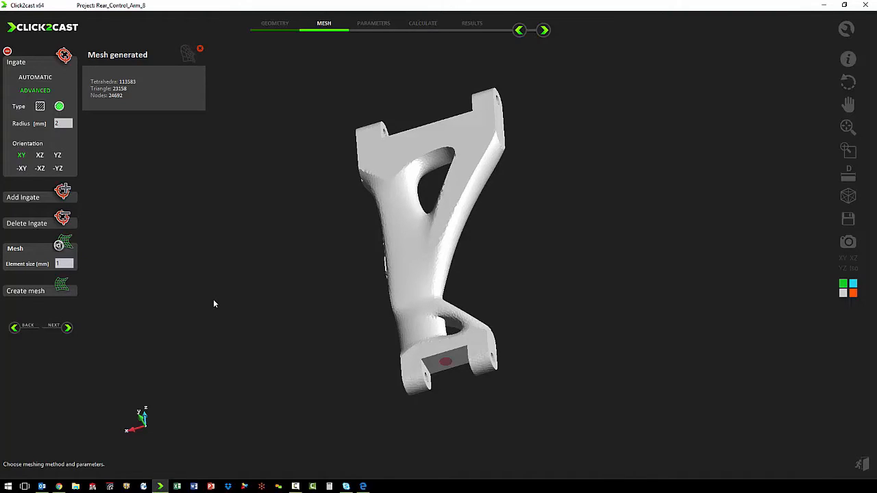
pyautogui.moveTo(202, 307)
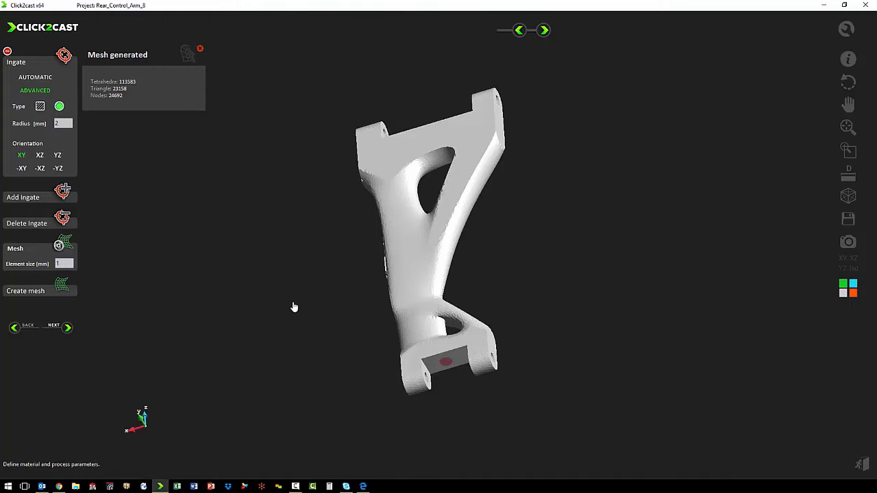
# In Parameters, keep the Aluminium group, select an aluminium alloy as part material and edit its temperature.
pyautogui.click(65, 326)
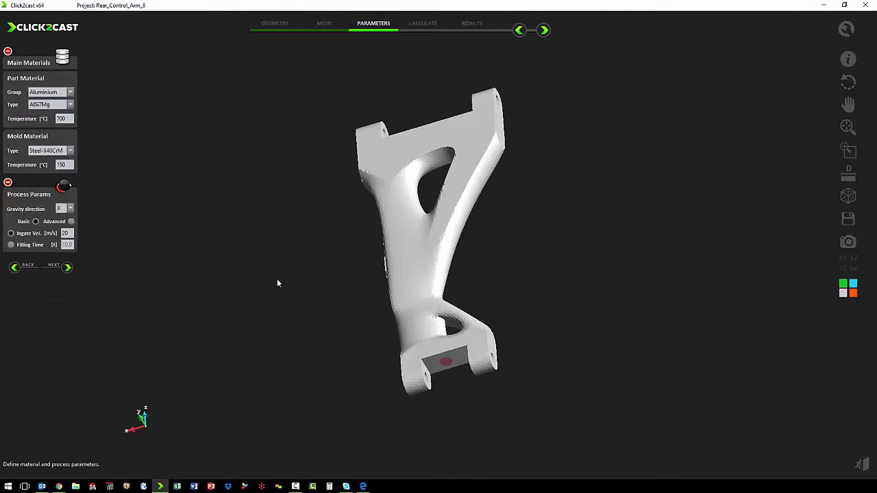
pyautogui.click(69, 92)
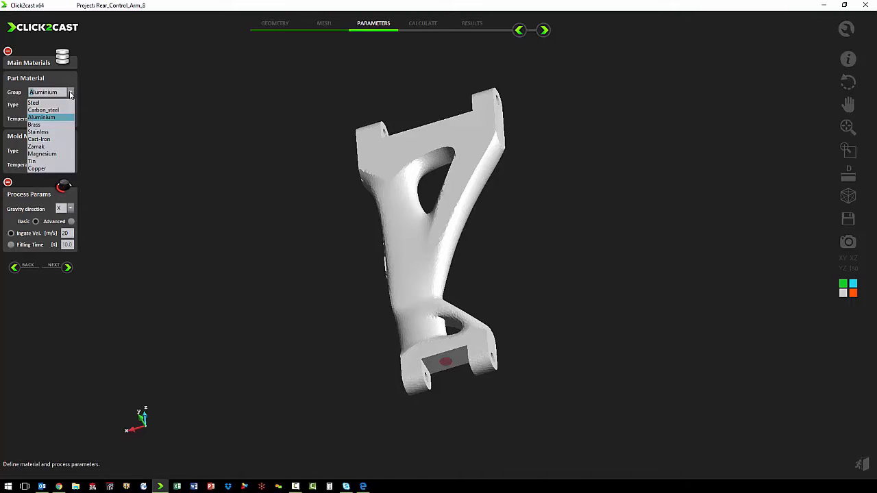
pyautogui.click(41, 118)
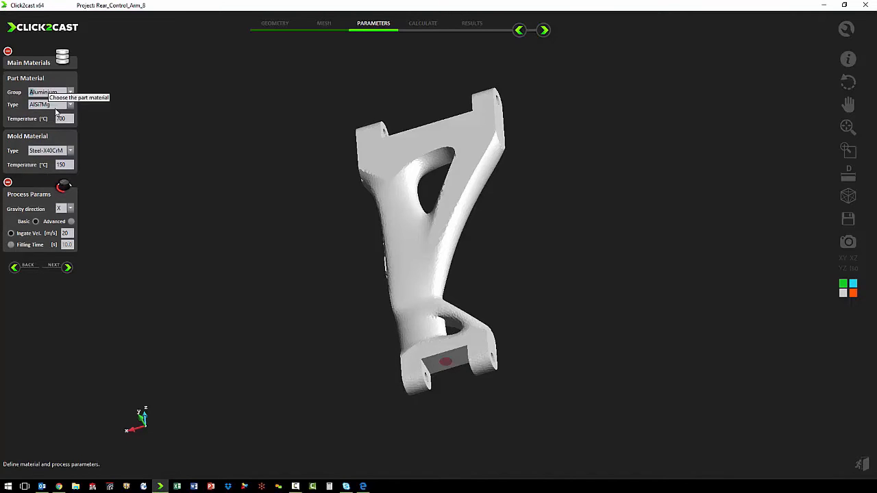
pyautogui.click(70, 104)
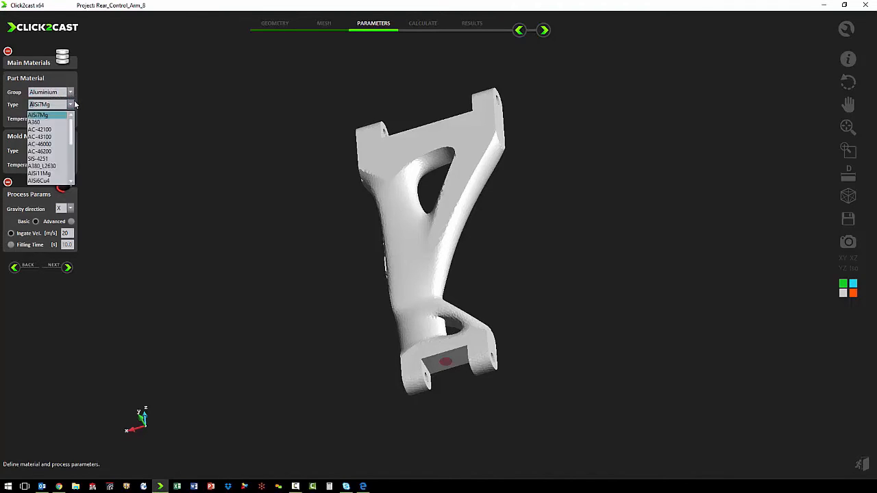
pyautogui.scroll(-3)
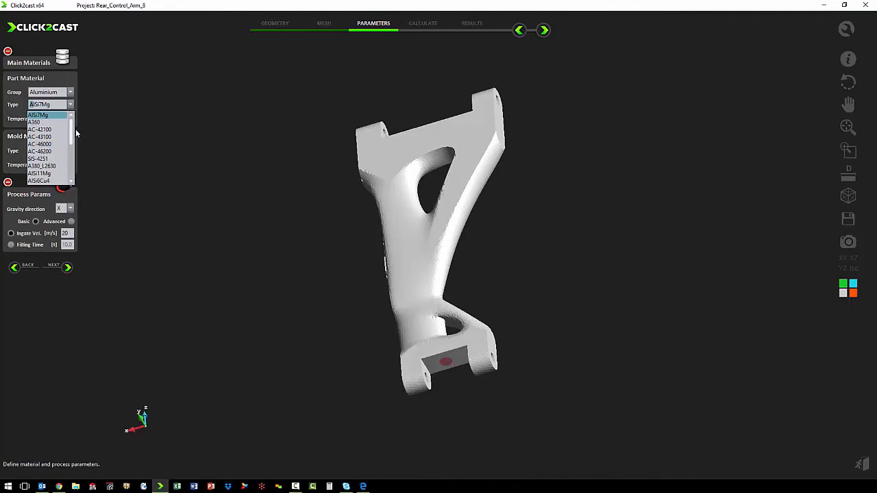
pyautogui.click(38, 104)
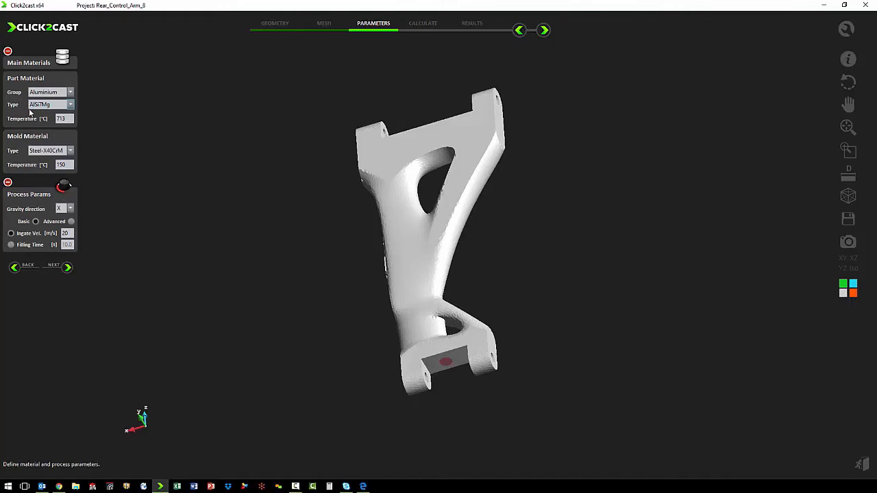
pyautogui.click(61, 117)
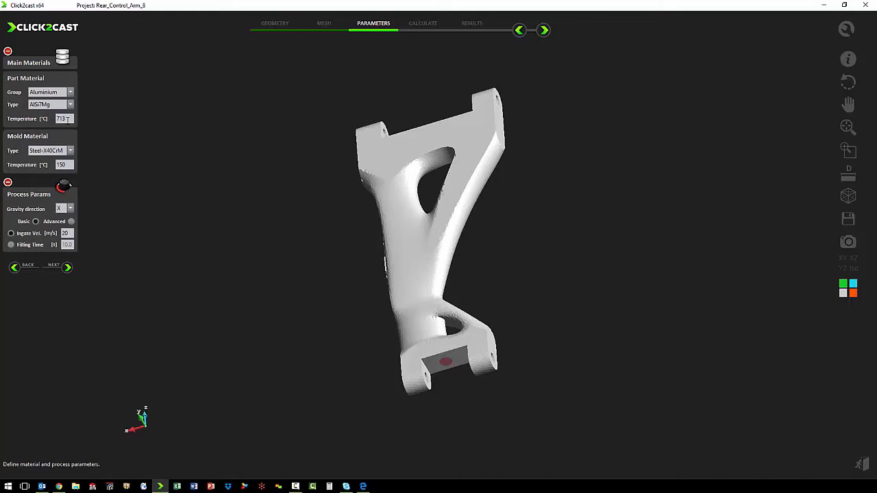
# Select the mould material from the Type dropdown before calculating the results.
pyautogui.click(70, 149)
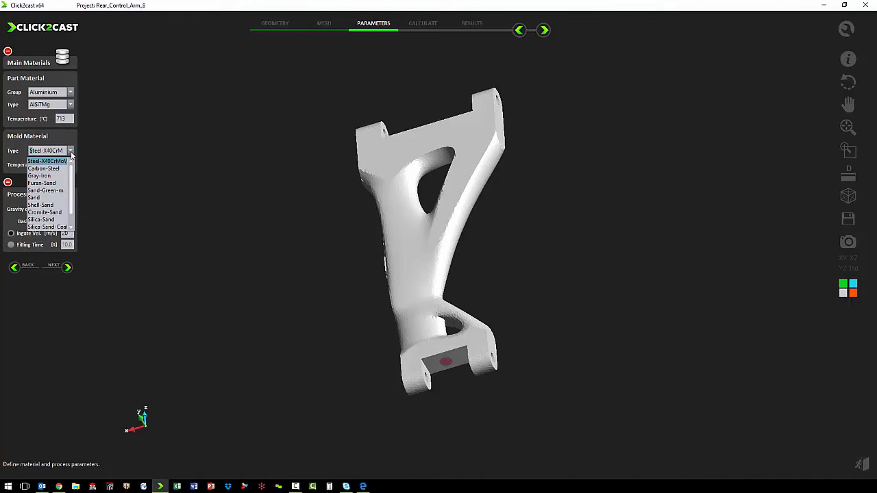
pyautogui.click(47, 160)
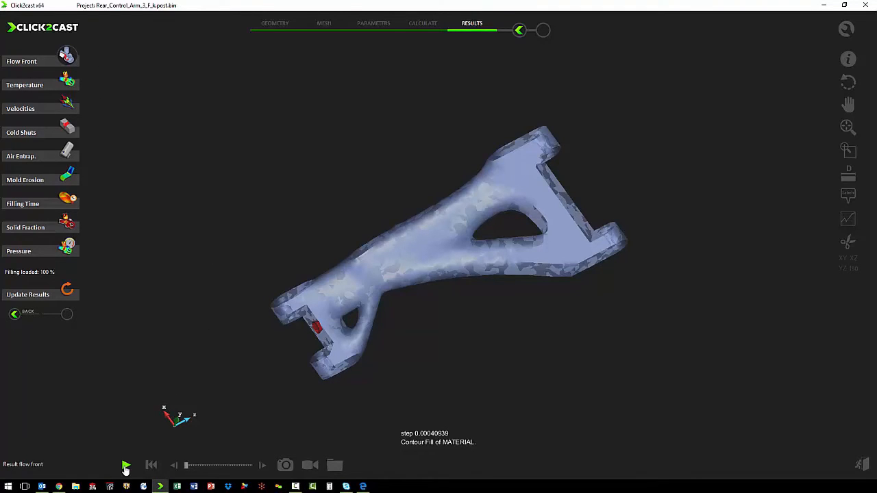
# Play the Flow Front animation until the bracket shows 100% filled.
pyautogui.click(126, 466)
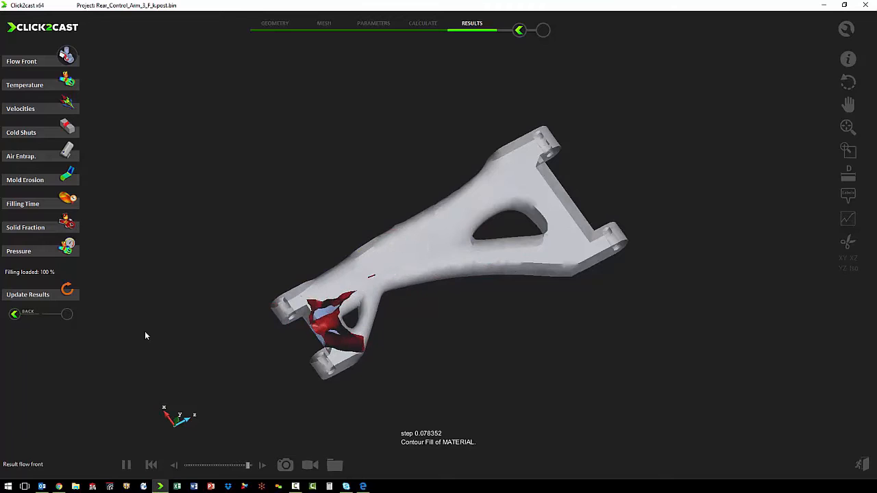
pyautogui.click(126, 466)
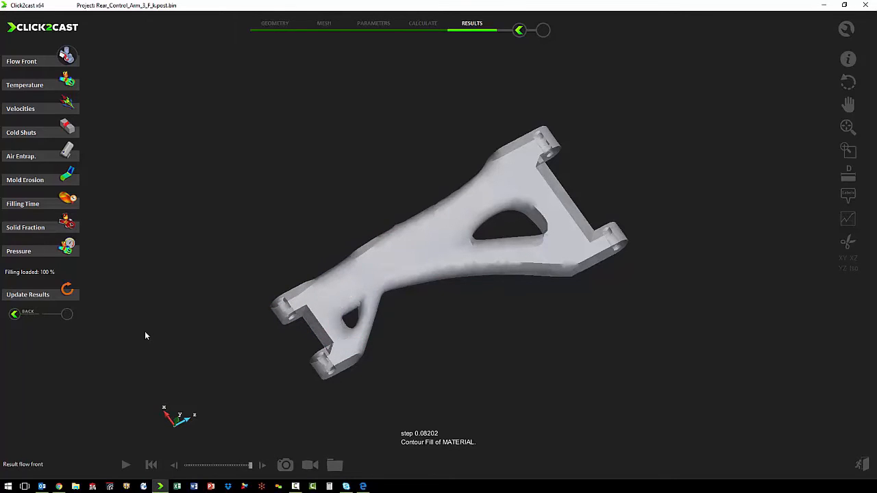
pyautogui.moveTo(279, 159)
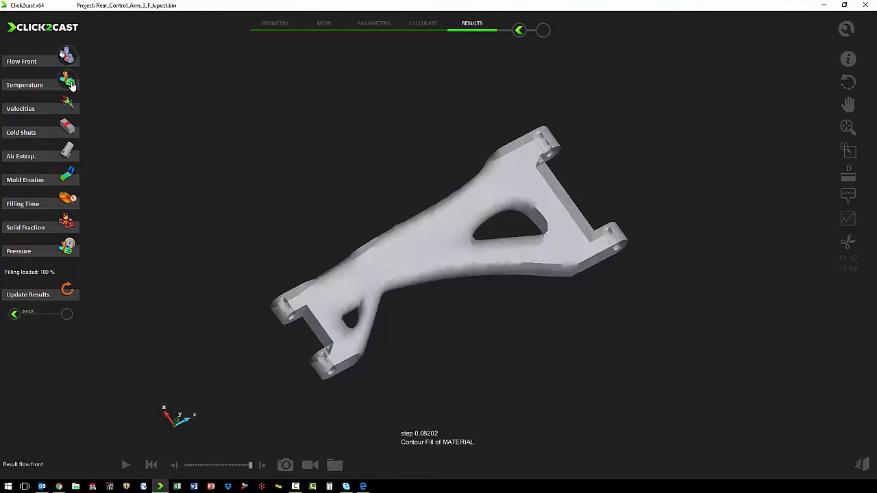
# Display the Temperature, Velocities and Cold Shuts results for the filled bracket.
pyautogui.click(25, 85)
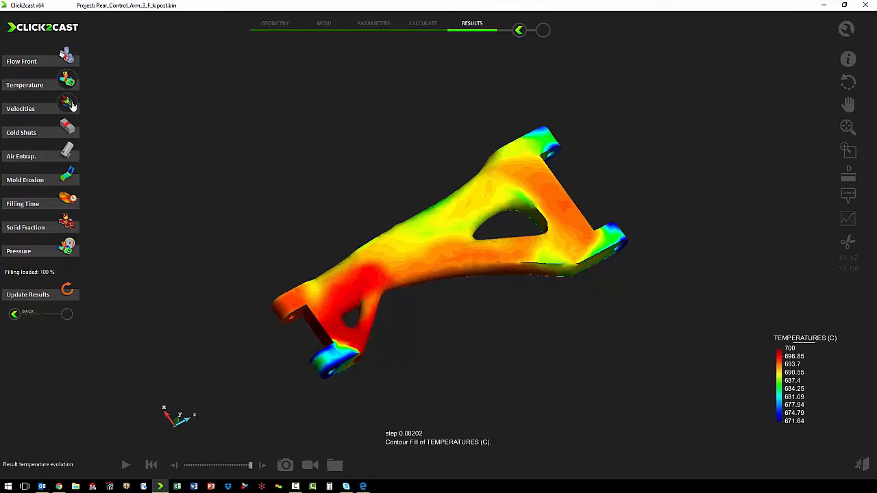
pyautogui.click(21, 108)
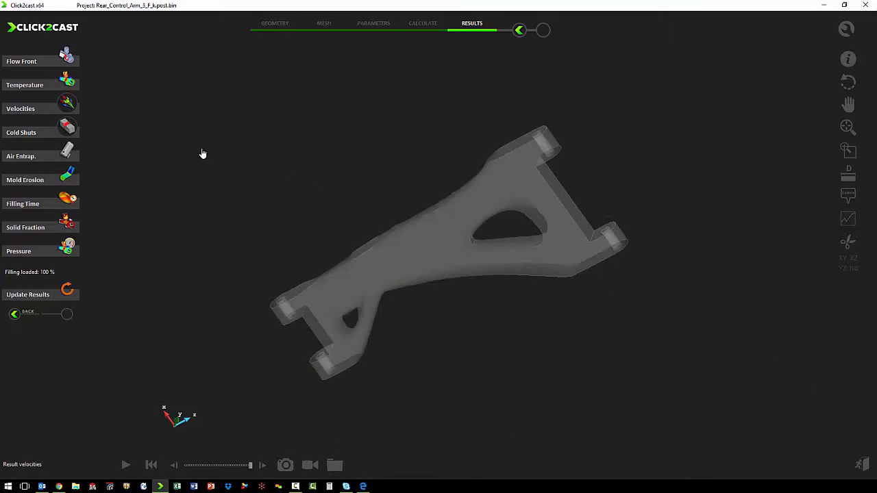
pyautogui.click(22, 131)
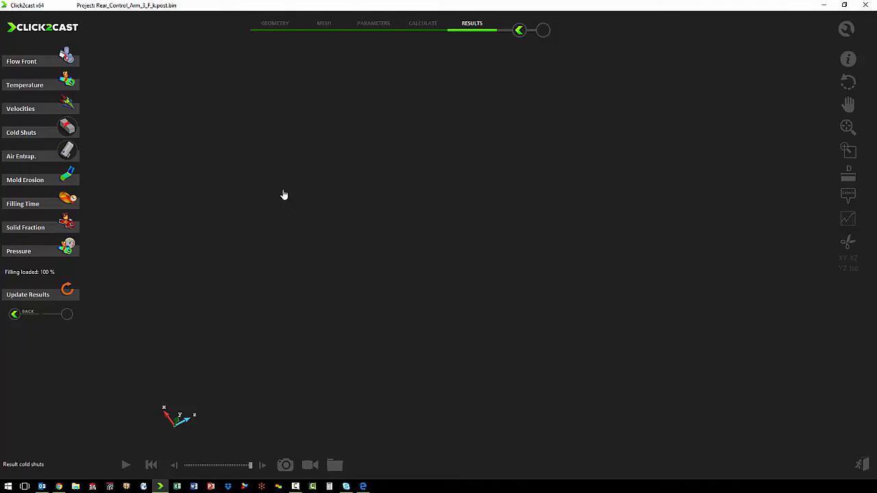
# Display the Air Entrapment, Mold Erosion and Filling Time results in the results panel.
pyautogui.click(20, 156)
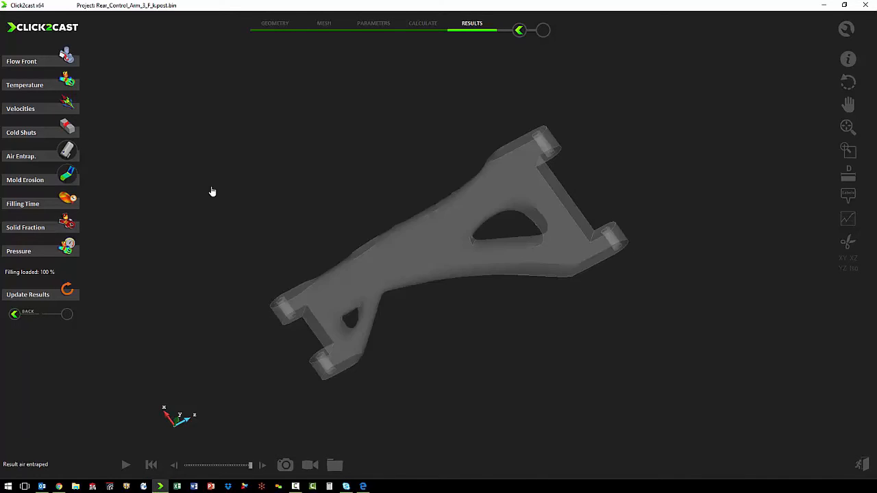
pyautogui.click(20, 109)
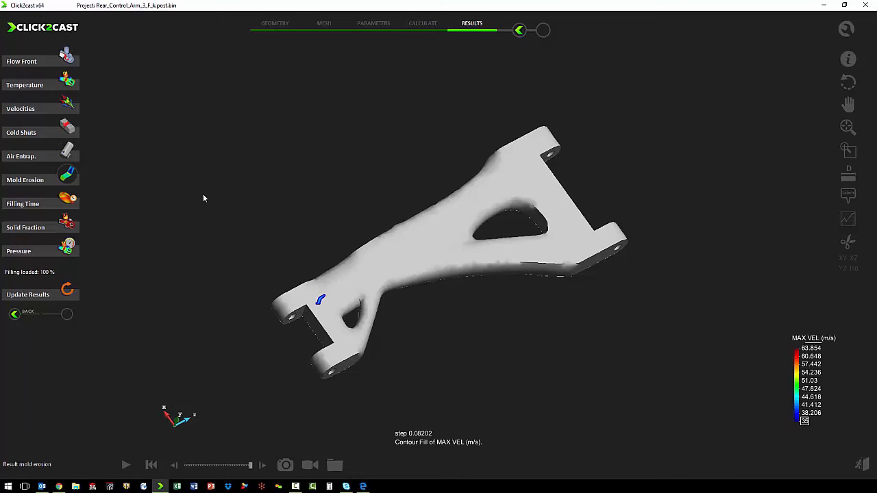
pyautogui.click(22, 203)
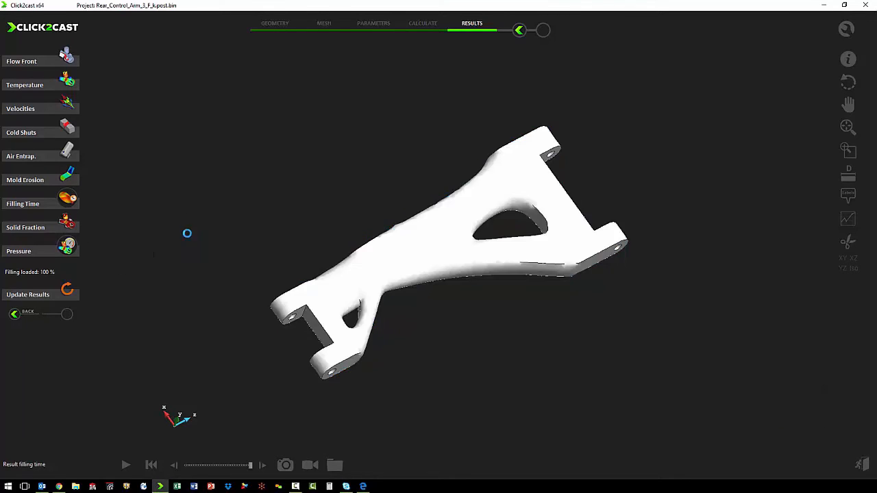
pyautogui.click(19, 250)
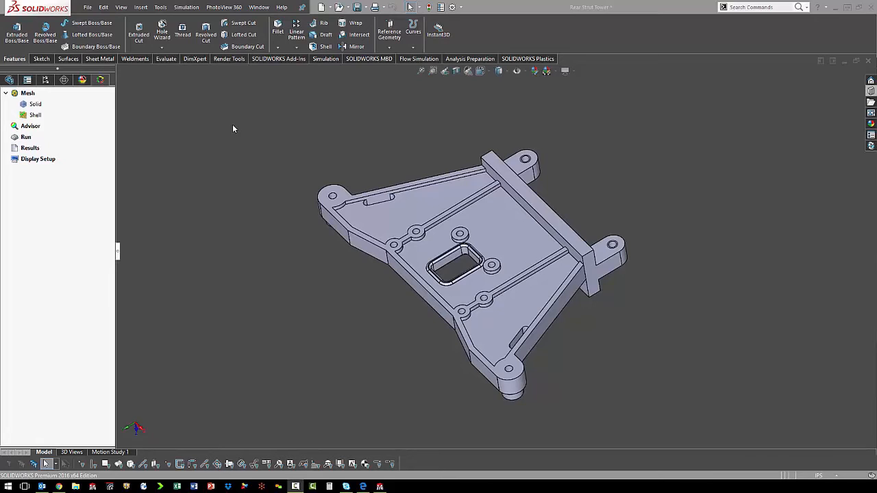
pyautogui.moveTo(236, 134)
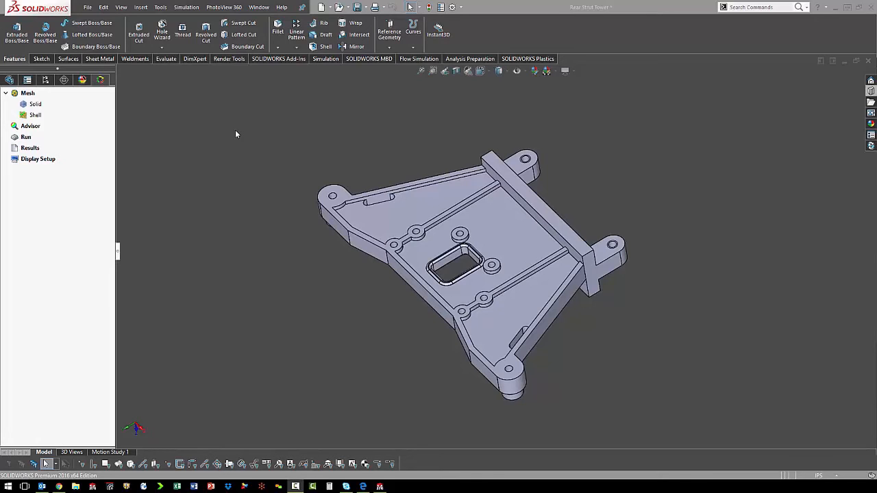
pyautogui.moveTo(65, 113)
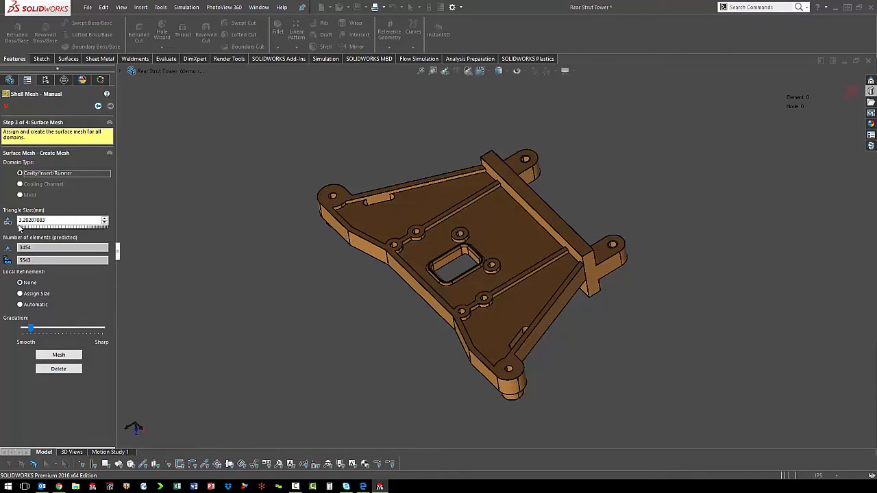
pyautogui.moveTo(68, 219)
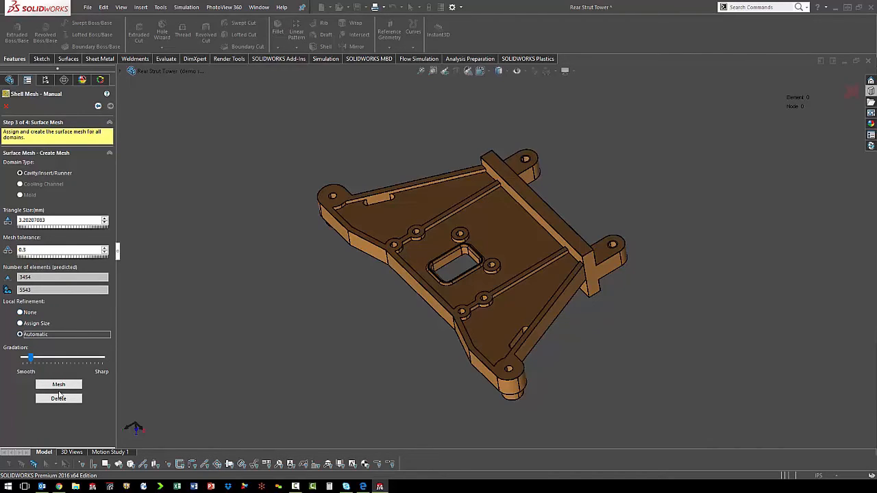
# Generate the triangular shell mesh on the strut bracket's surfaces.
pyautogui.click(57, 384)
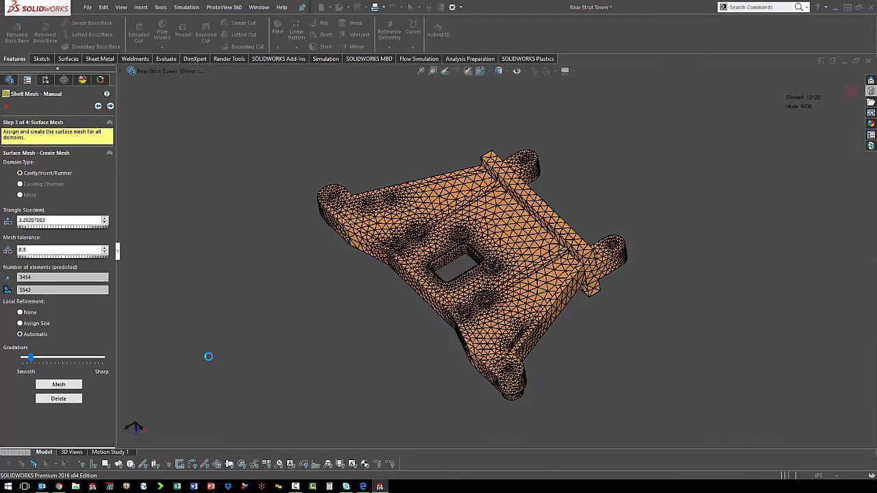
pyautogui.moveTo(110, 106)
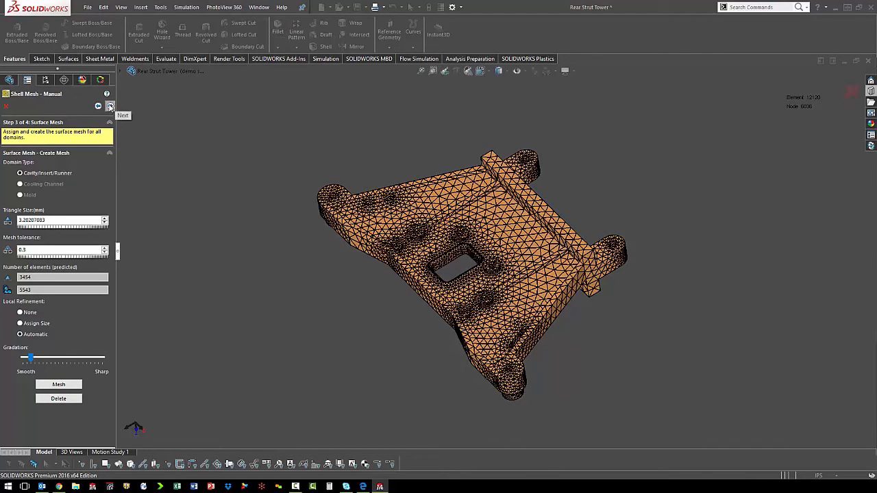
# Accept the shell mesh to show its quality summary statistics.
pyautogui.click(109, 107)
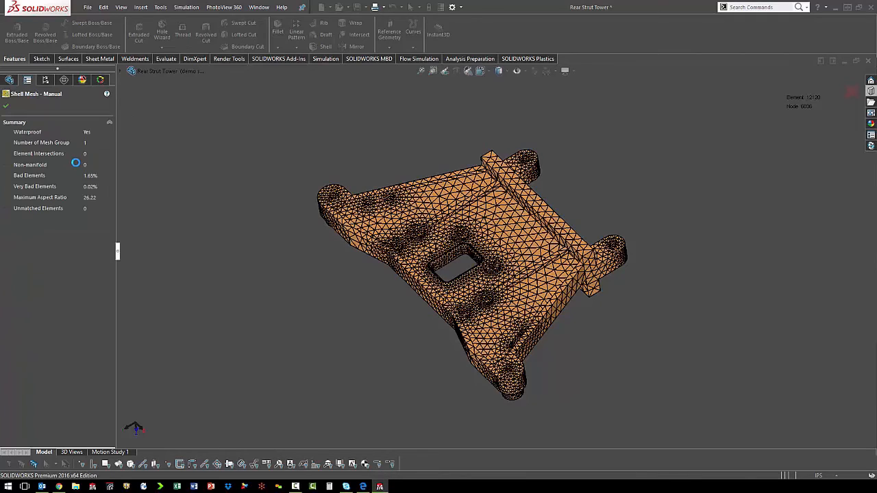
pyautogui.moveTo(62, 286)
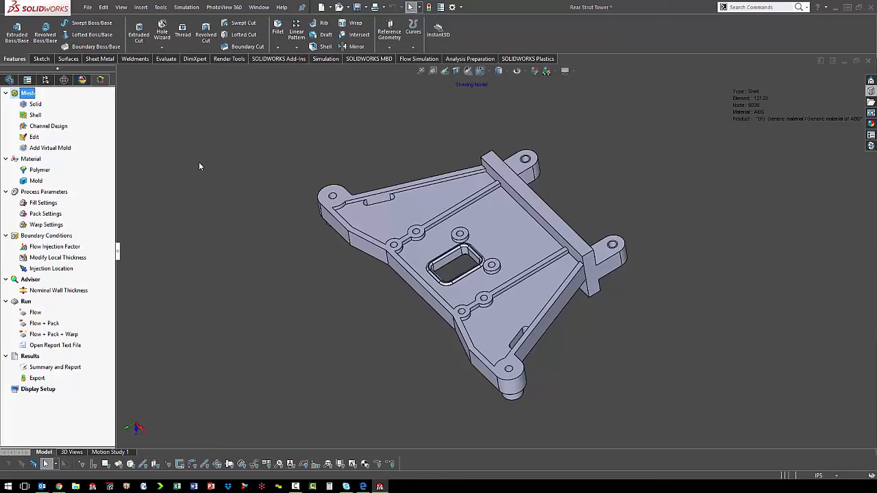
pyautogui.moveTo(57, 192)
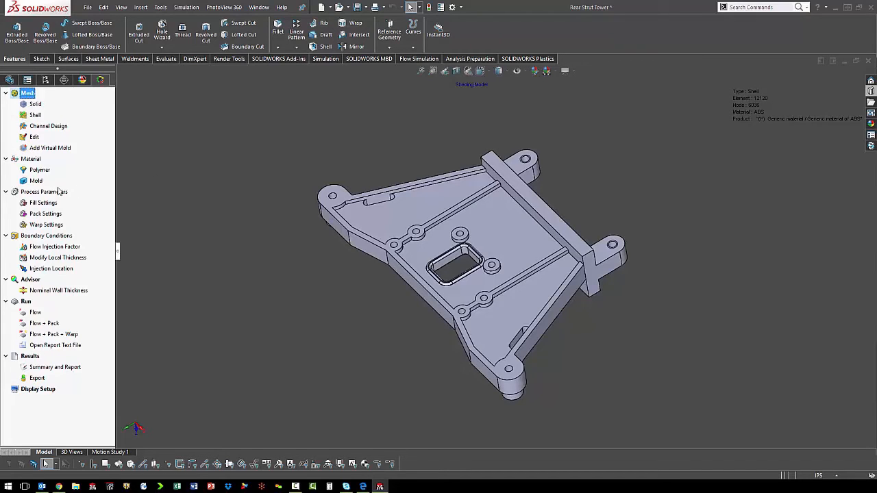
# Browse the default polymer database by family and confirm ABS (P) Generic as the bracket's material.
pyautogui.rightClick(38, 169)
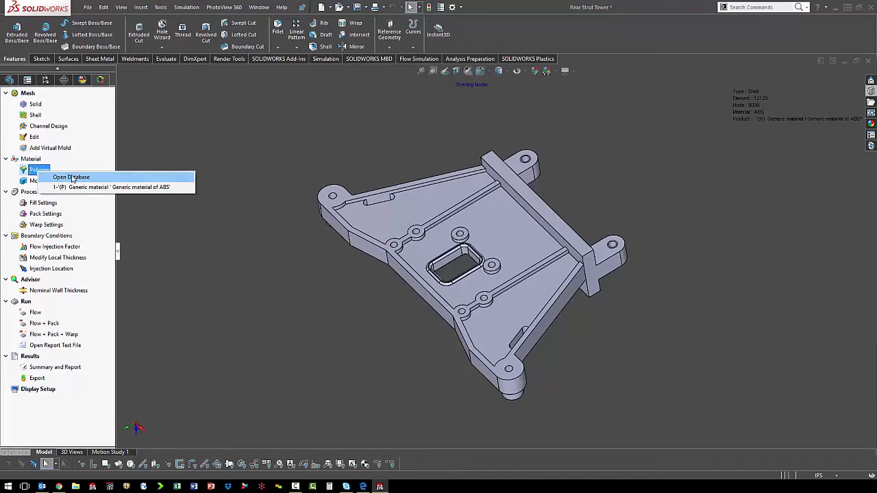
pyautogui.click(72, 177)
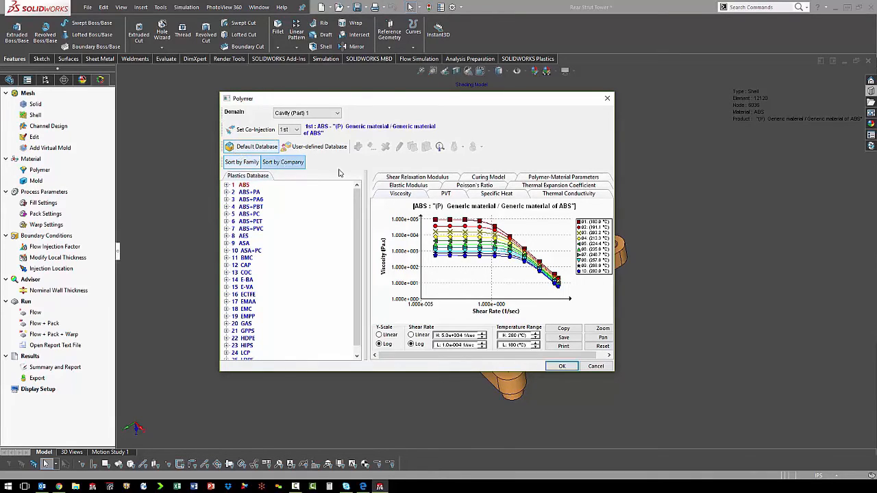
pyautogui.click(282, 162)
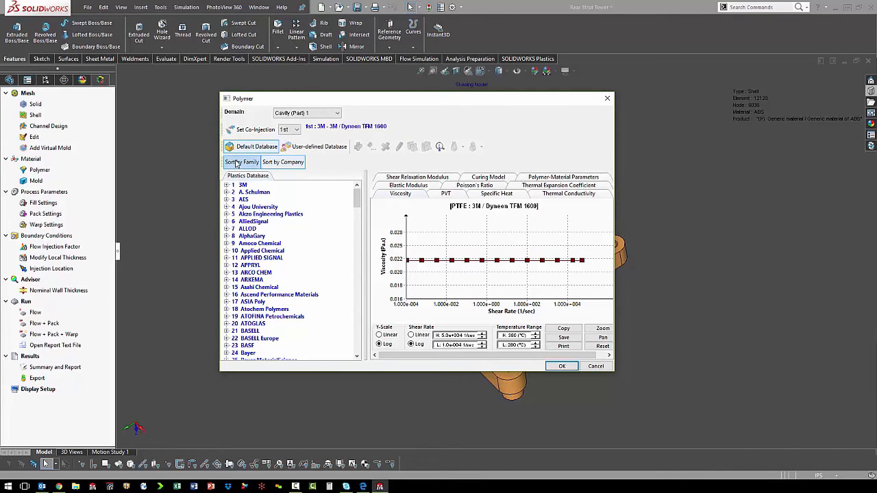
pyautogui.click(241, 162)
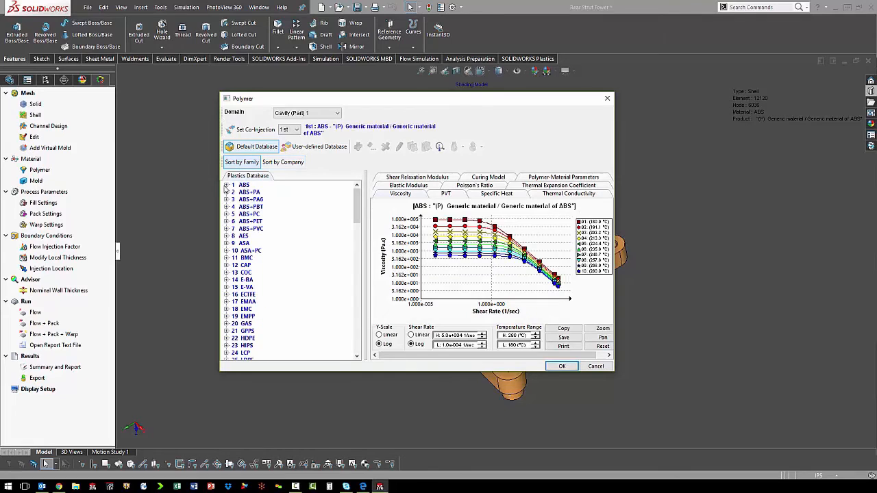
pyautogui.click(227, 185)
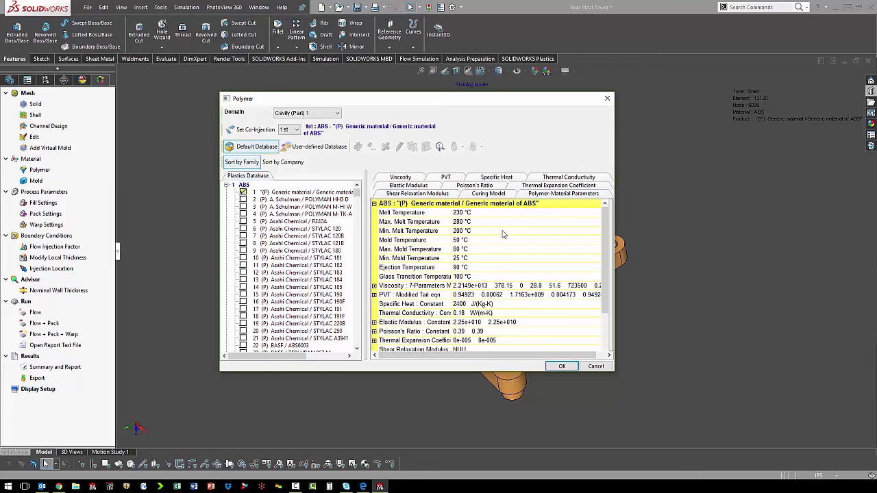
pyautogui.moveTo(493, 226)
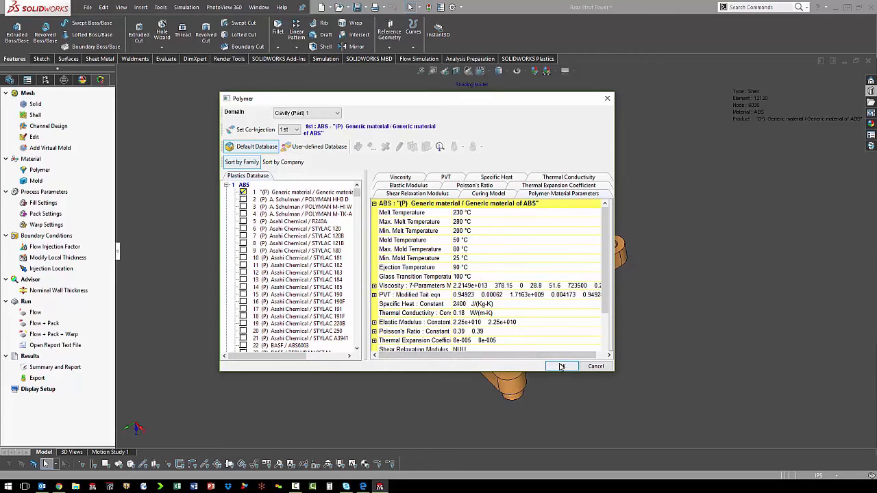
pyautogui.moveTo(508, 150)
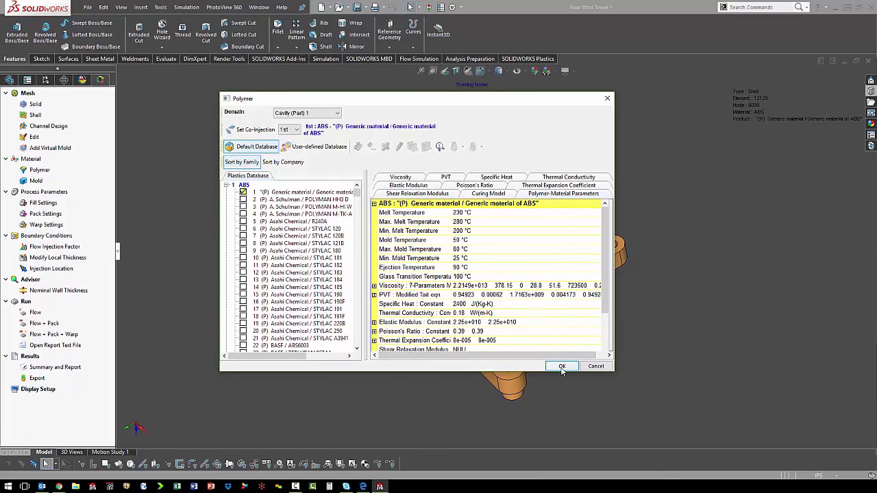
pyautogui.click(562, 366)
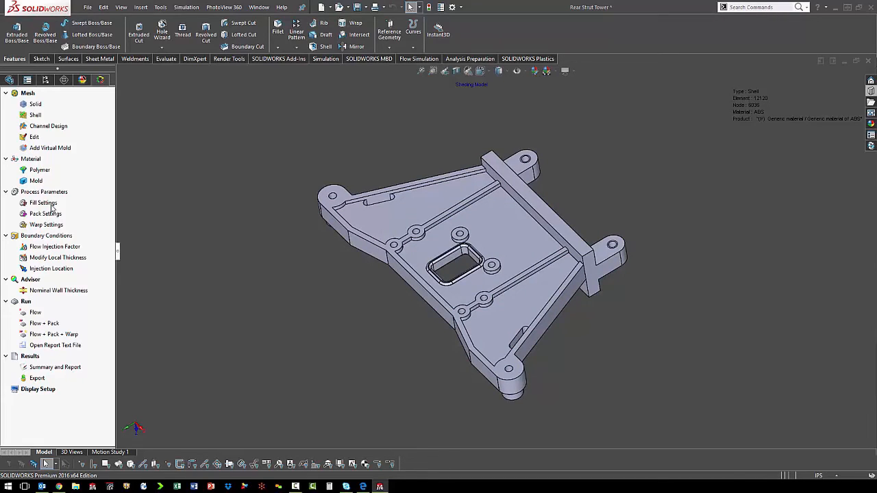
# Review the fill settings for filling time, melt and mould temperatures and injection pressure limit.
pyautogui.click(42, 202)
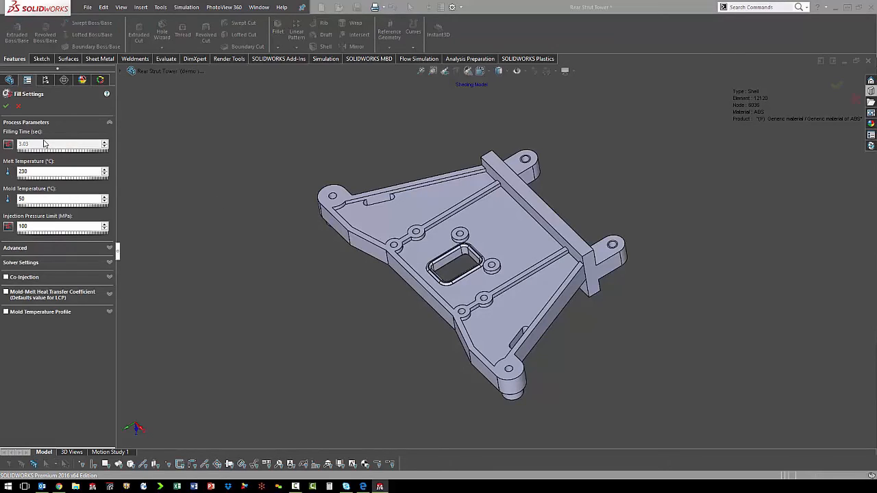
pyautogui.moveTo(39, 171)
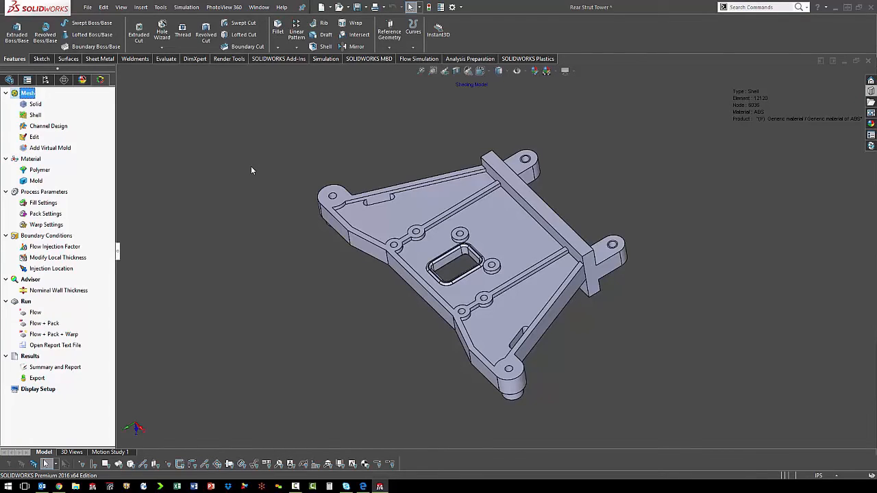
pyautogui.moveTo(47, 271)
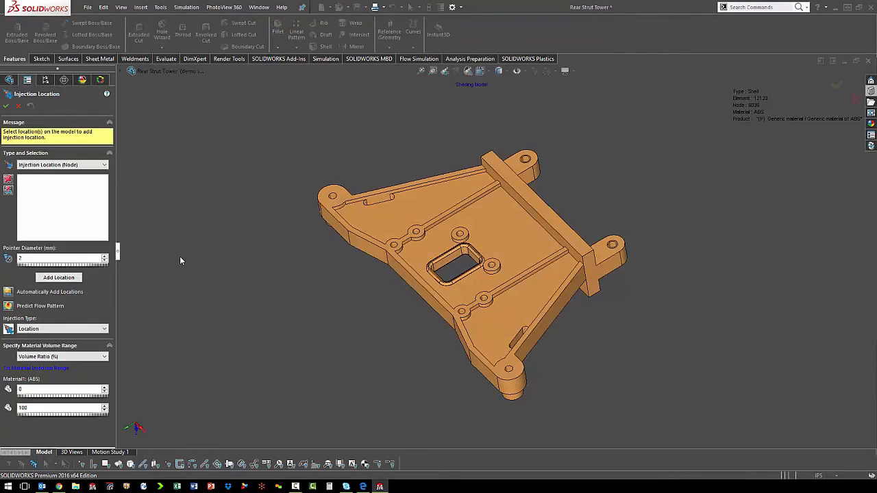
pyautogui.moveTo(82, 211)
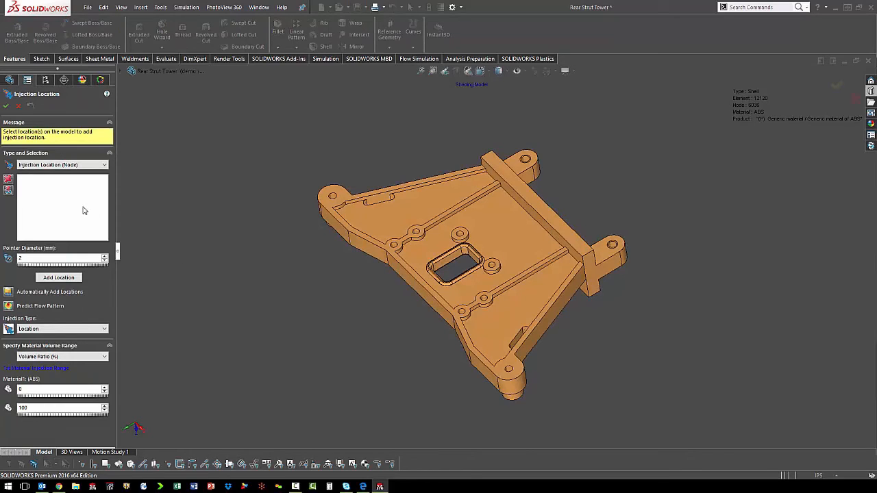
pyautogui.moveTo(238, 287)
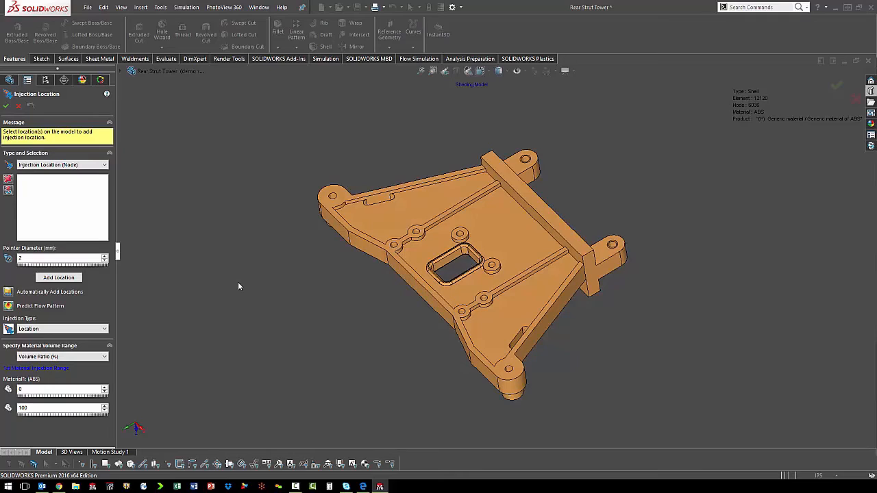
pyautogui.moveTo(178, 287)
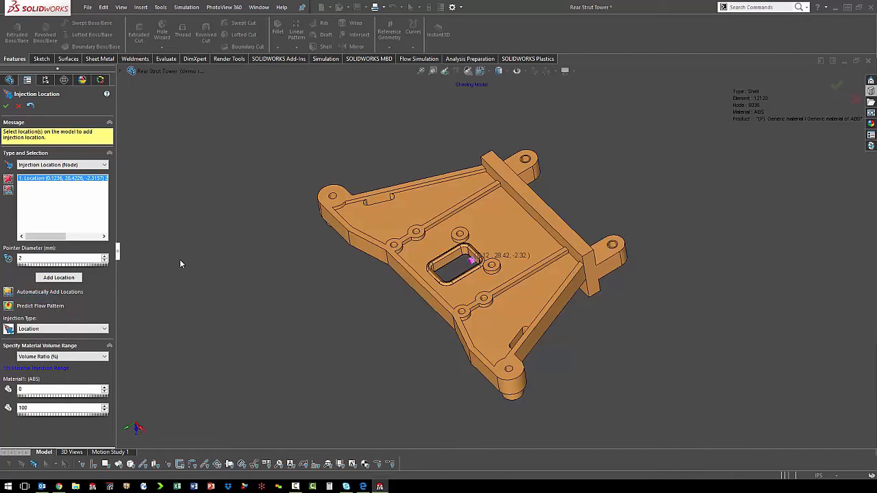
pyautogui.moveTo(482, 263)
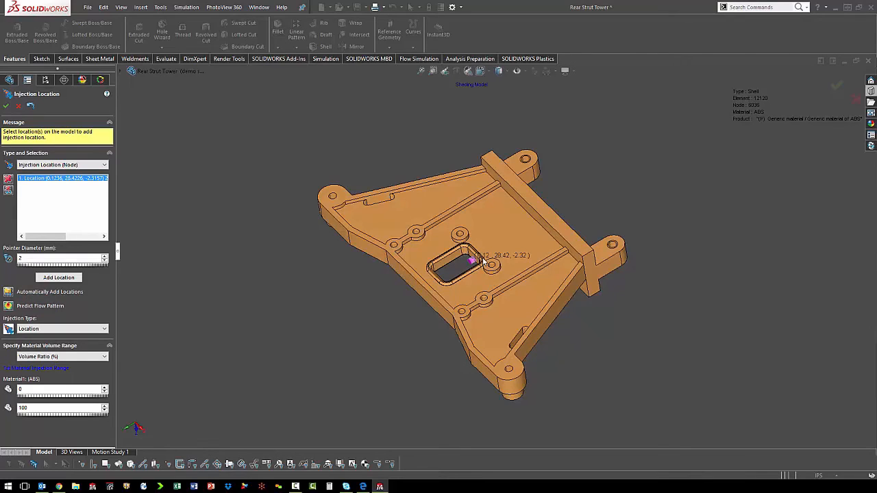
pyautogui.moveTo(222, 333)
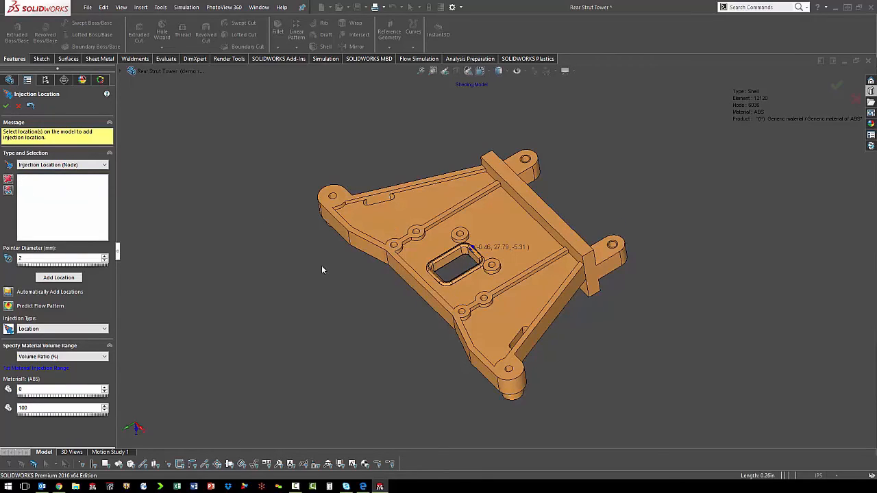
pyautogui.moveTo(96, 280)
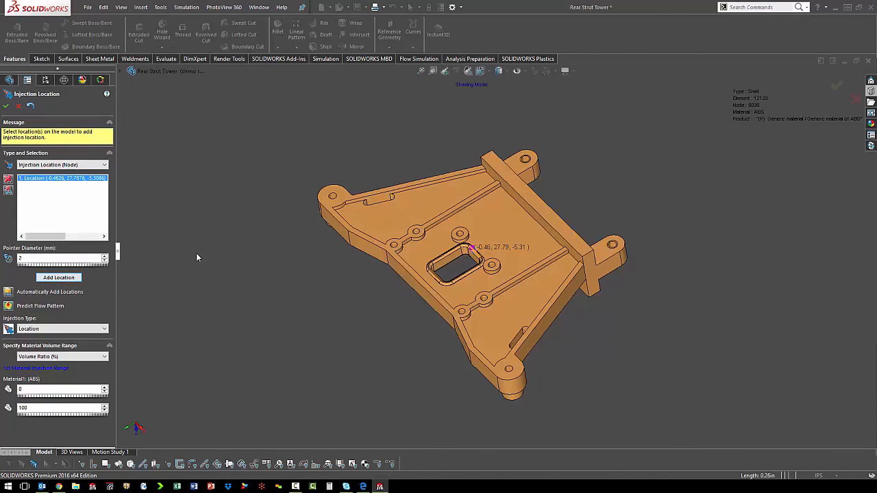
# Accept the injection location picked on a node beside the bracket's central slot.
pyautogui.click(6, 105)
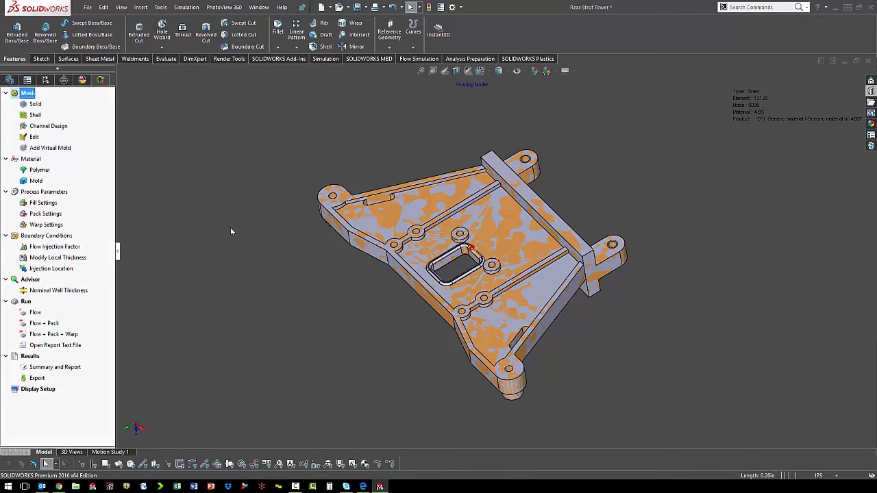
pyautogui.moveTo(229, 312)
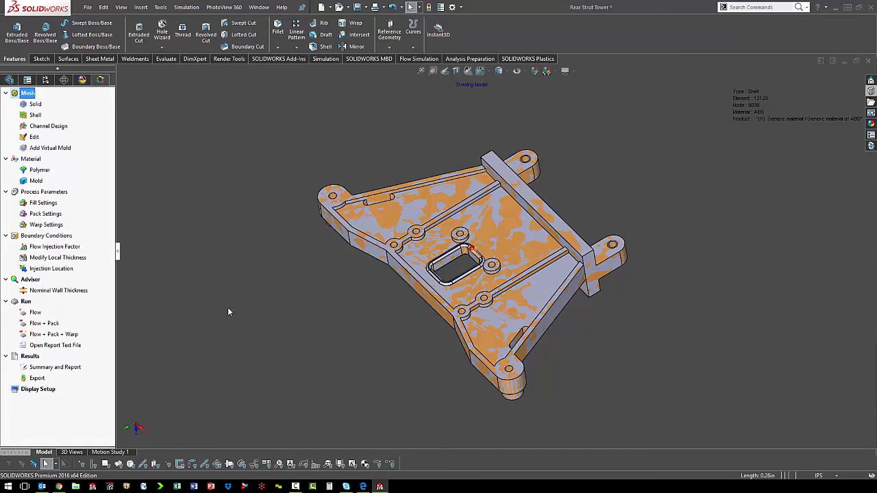
pyautogui.moveTo(208, 308)
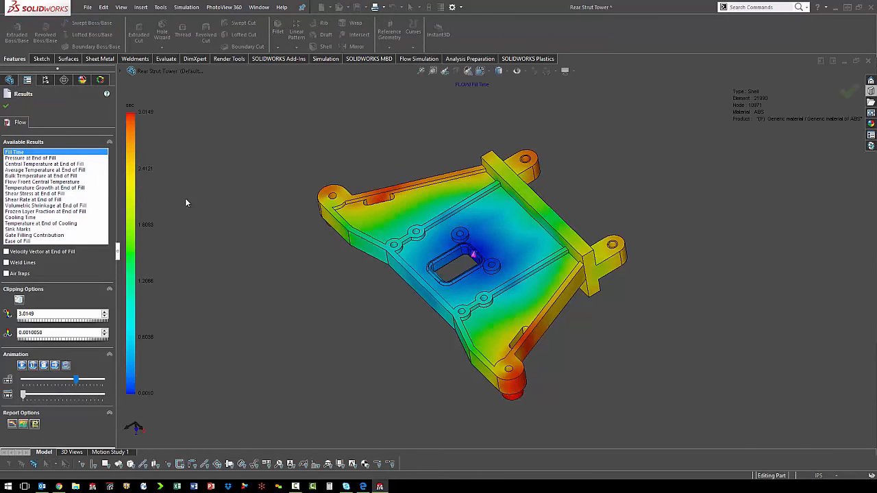
pyautogui.moveTo(62, 268)
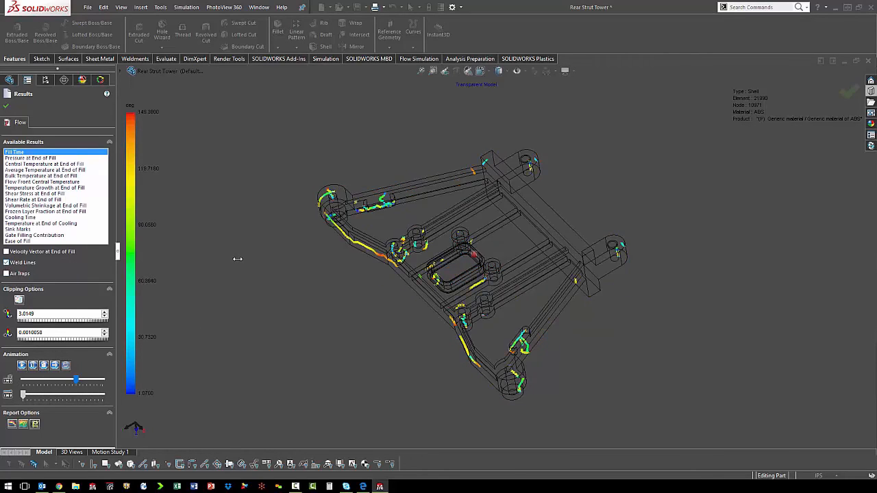
# Show the Fill Time result overlay of plastic flowing from the injection point.
pyautogui.click(5, 252)
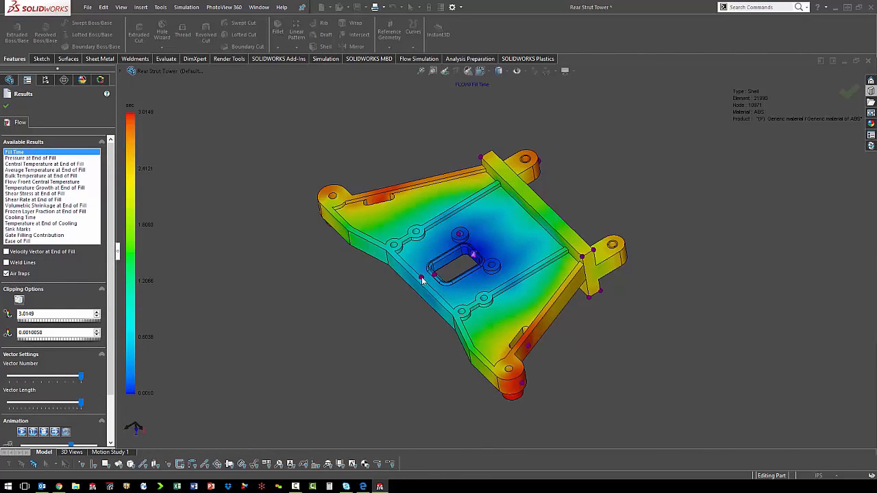
pyautogui.moveTo(288, 281)
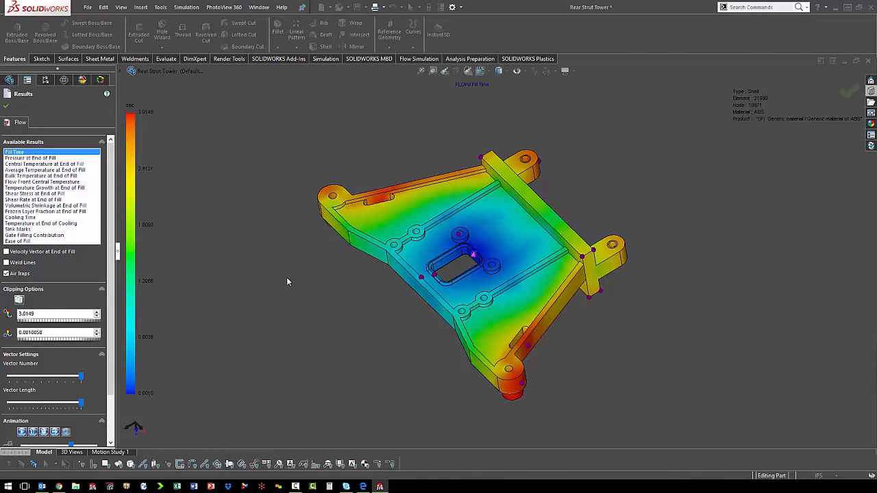
# Display Pressure, Average Temperature and Shear Stress at End of Fill, then a further fill result plot.
pyautogui.click(41, 158)
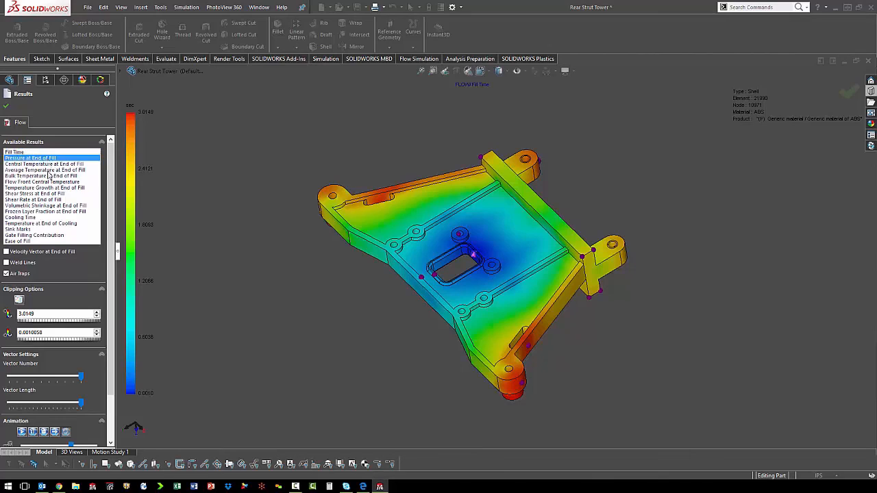
pyautogui.click(30, 158)
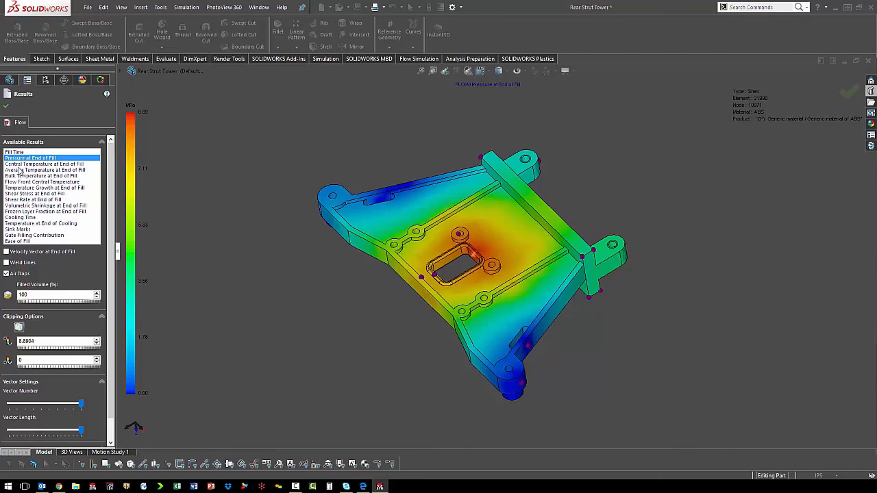
pyautogui.click(43, 170)
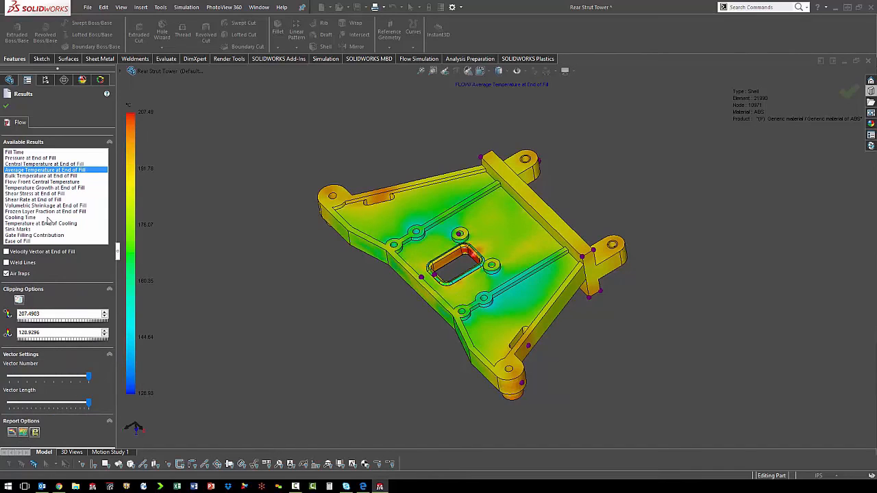
pyautogui.moveTo(47, 217)
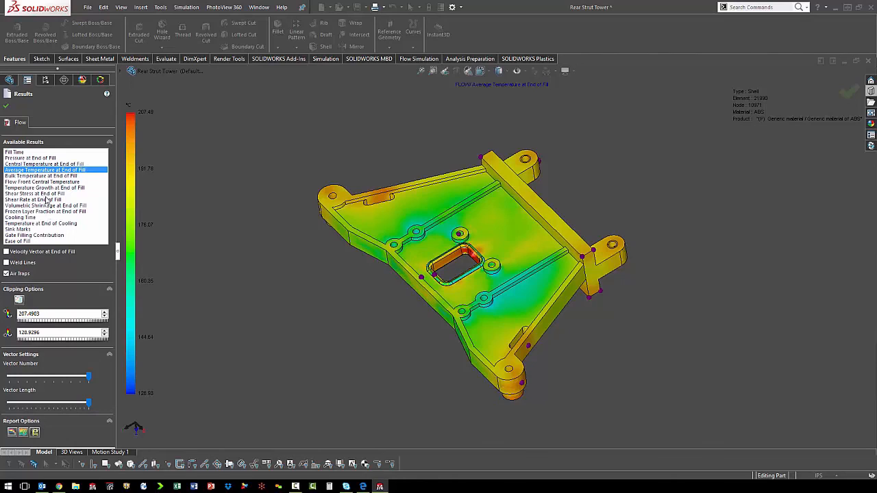
pyautogui.click(35, 194)
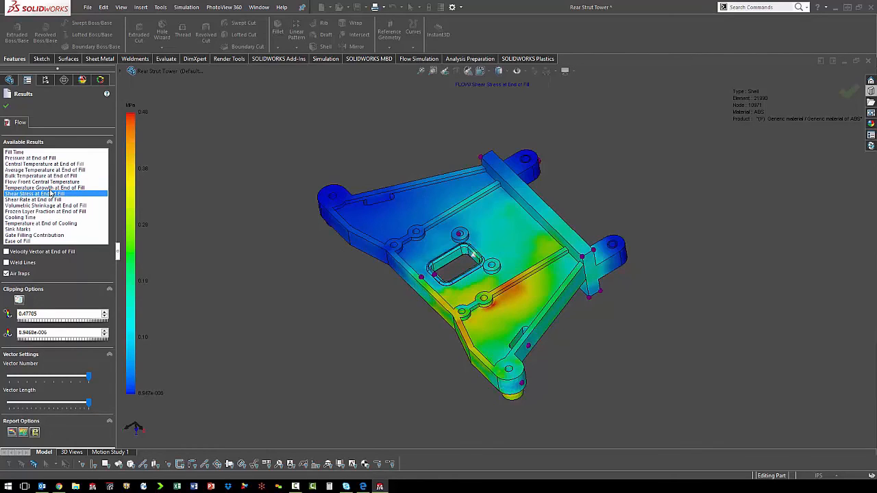
pyautogui.moveTo(137, 207)
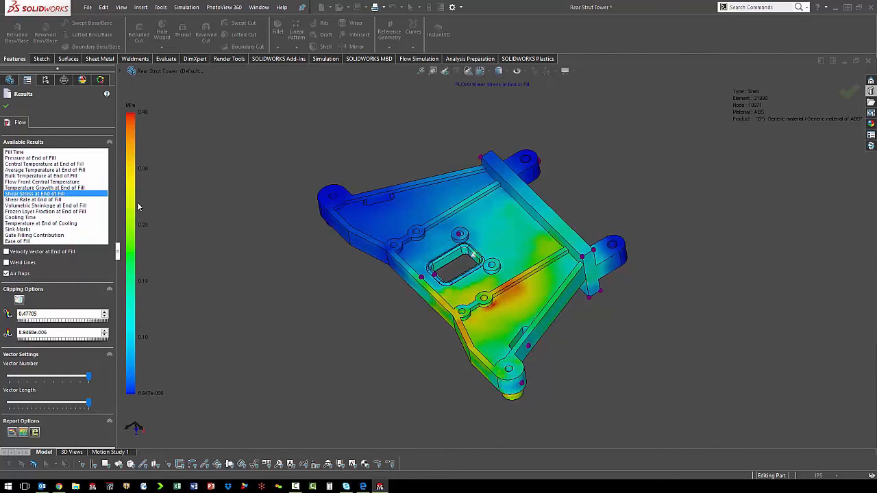
pyautogui.moveTo(177, 247)
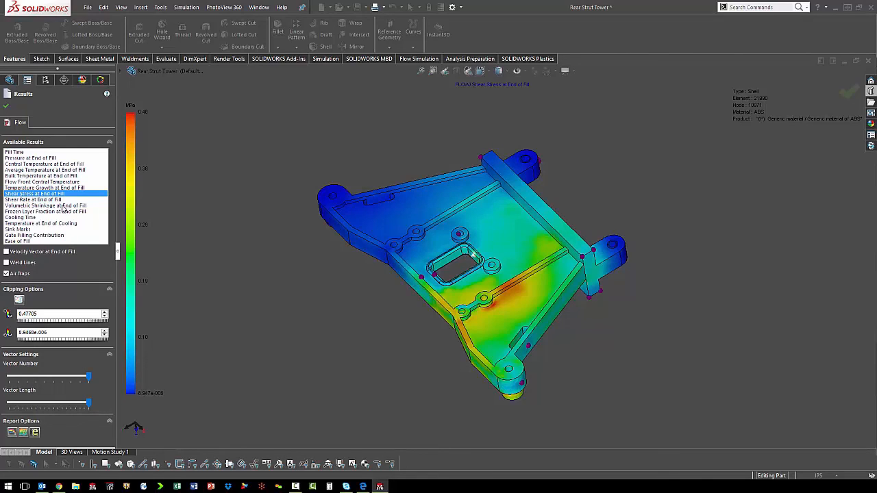
pyautogui.click(45, 206)
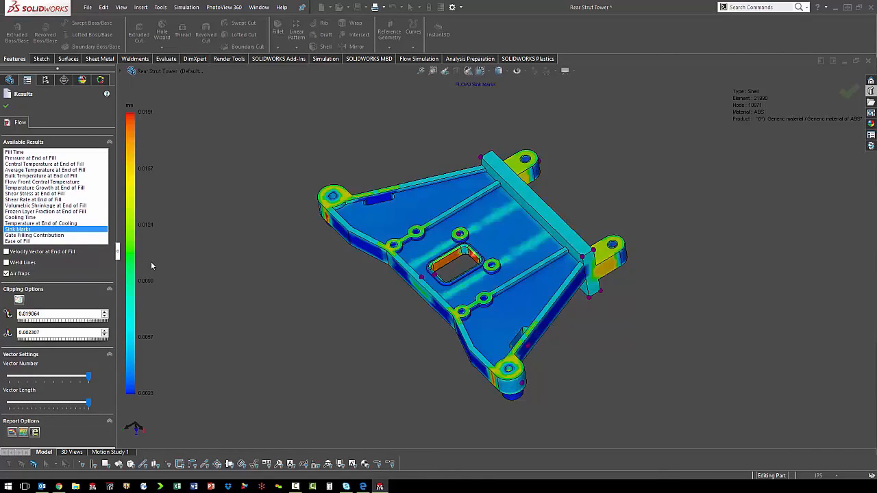
pyautogui.moveTo(248, 266)
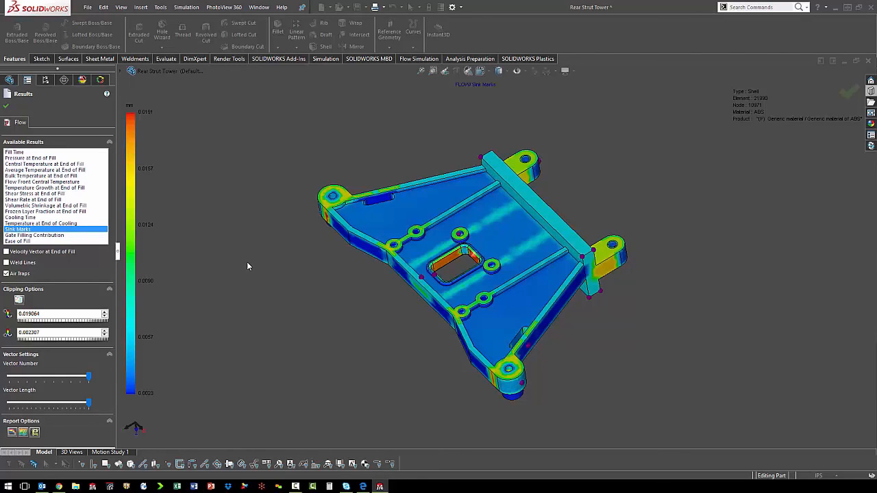